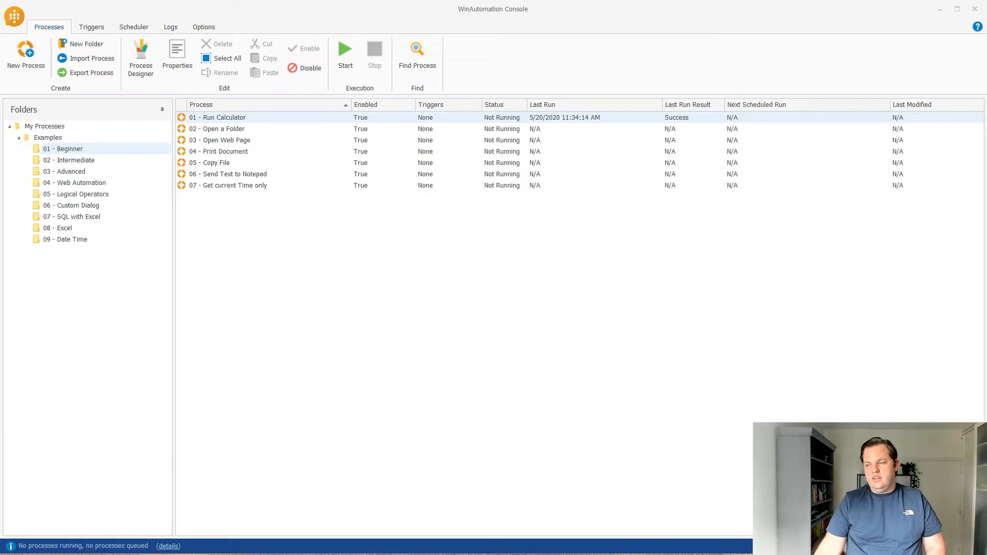
# - Open the '01 - Run Calculator' process in the Process Designer
pyautogui.doubleClick(217, 117)
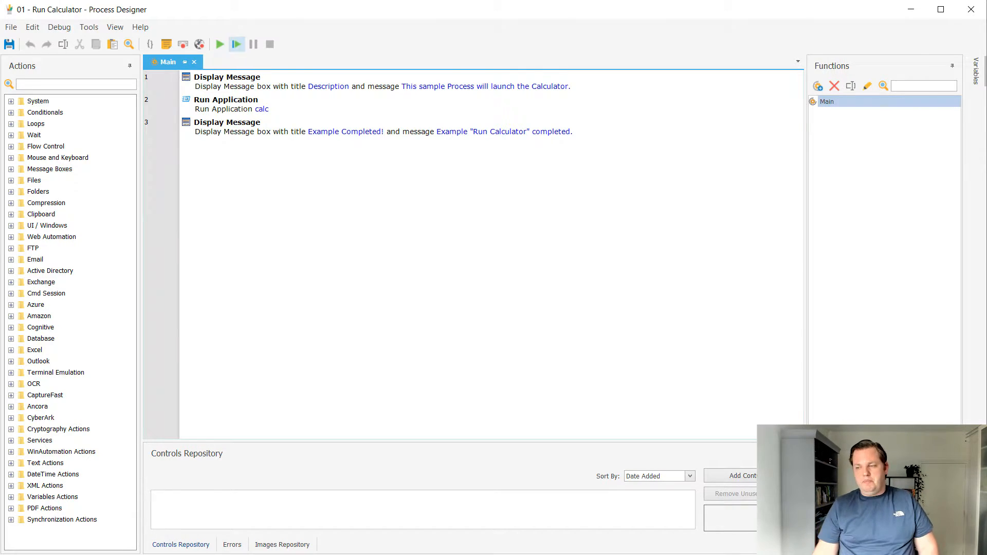
pyautogui.moveTo(219, 44)
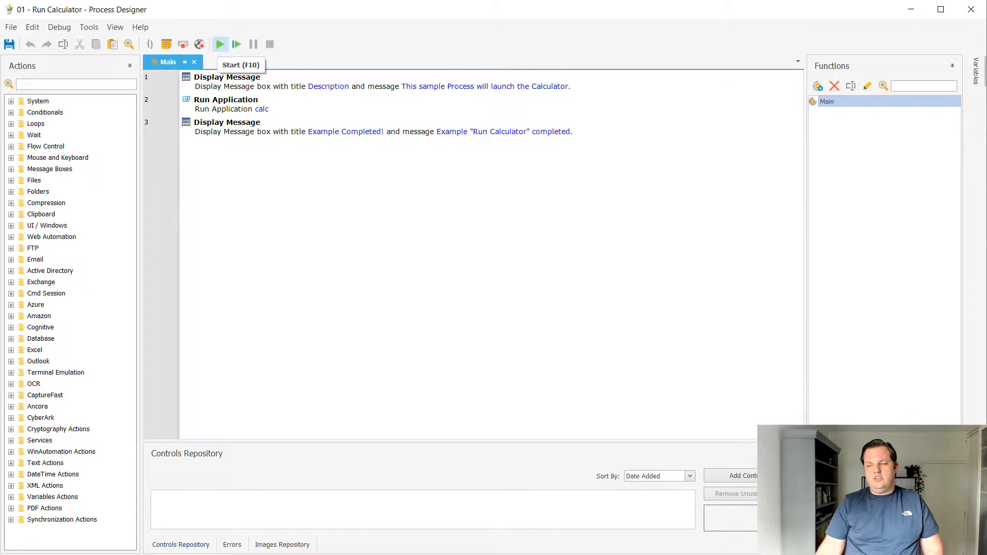
# - Run the process, acknowledging the Description and Example Completed messages as Calculator launches
pyautogui.click(220, 45)
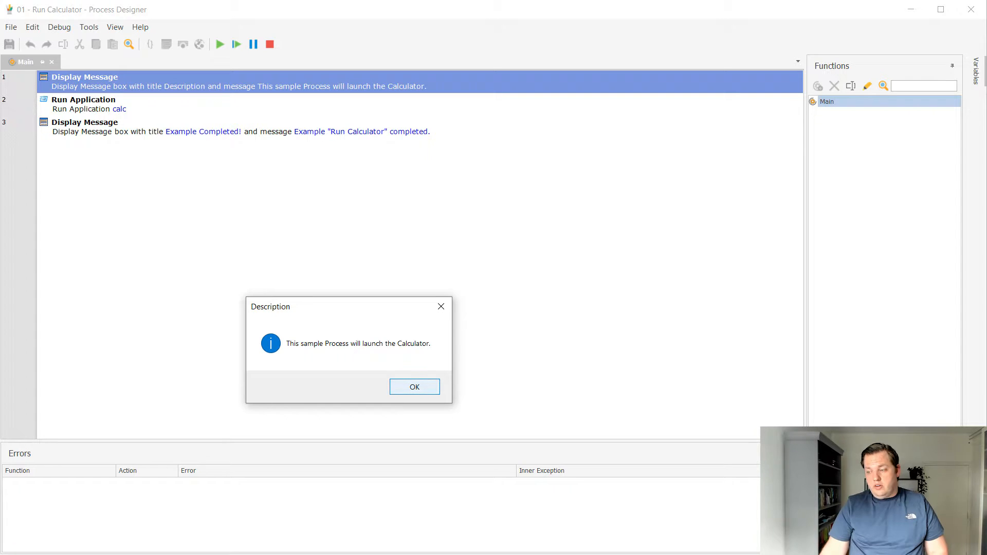
pyautogui.click(415, 387)
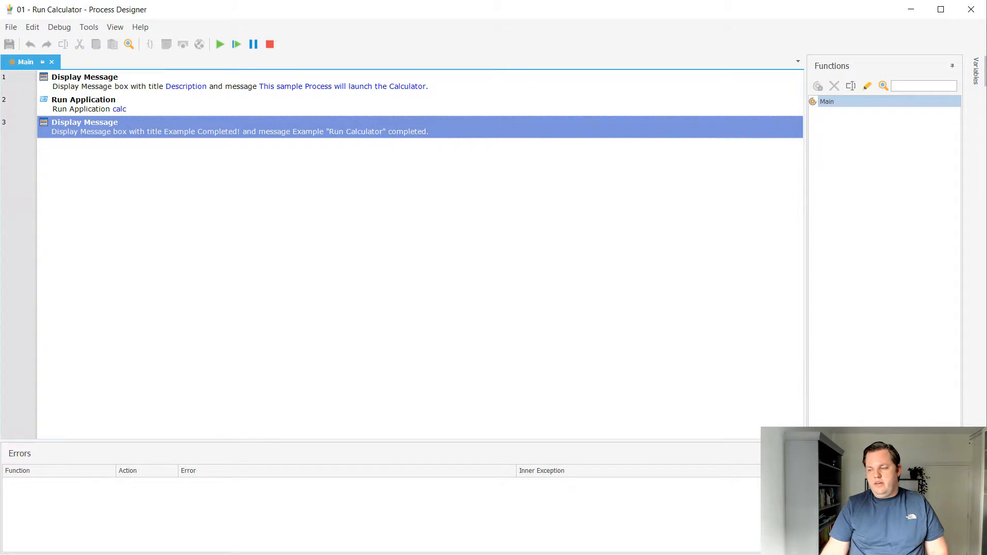
pyautogui.click(219, 45)
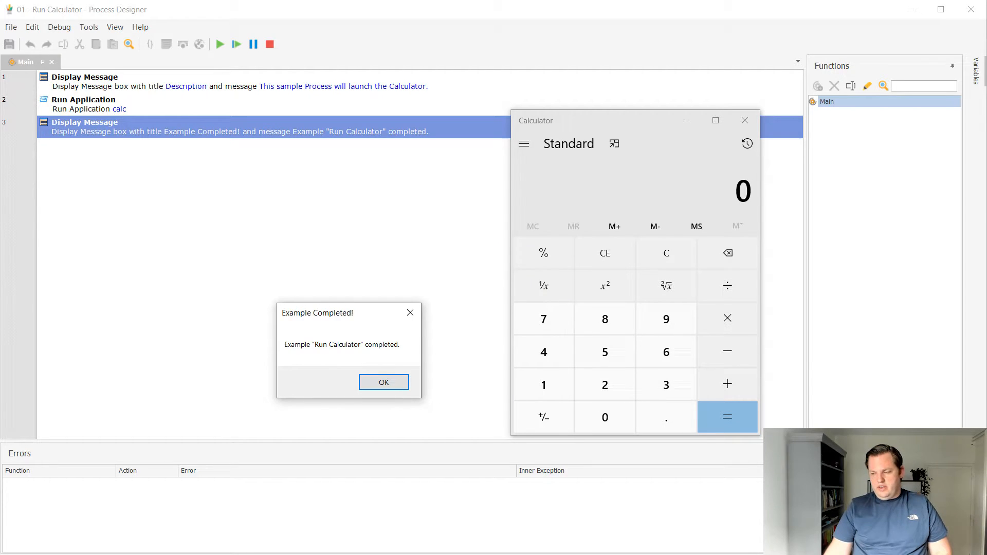
pyautogui.click(383, 382)
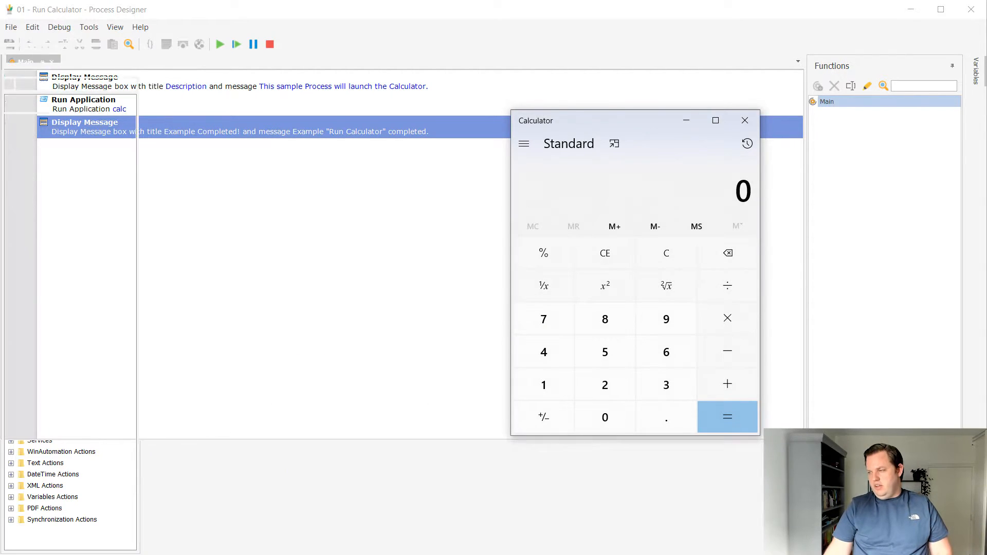
pyautogui.click(745, 120)
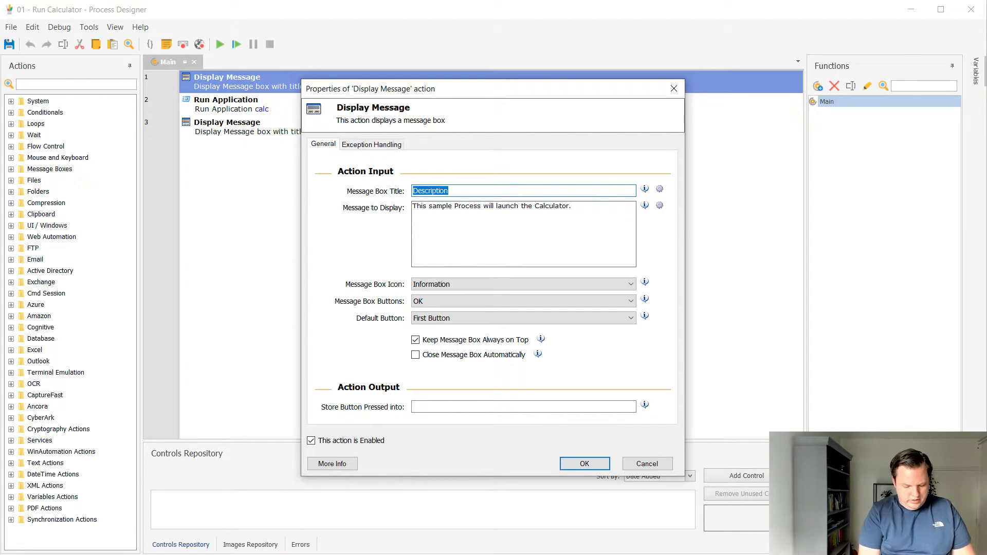
# - Title the first message 'Warning: an RPA script is starting'
pyautogui.write('Warning')
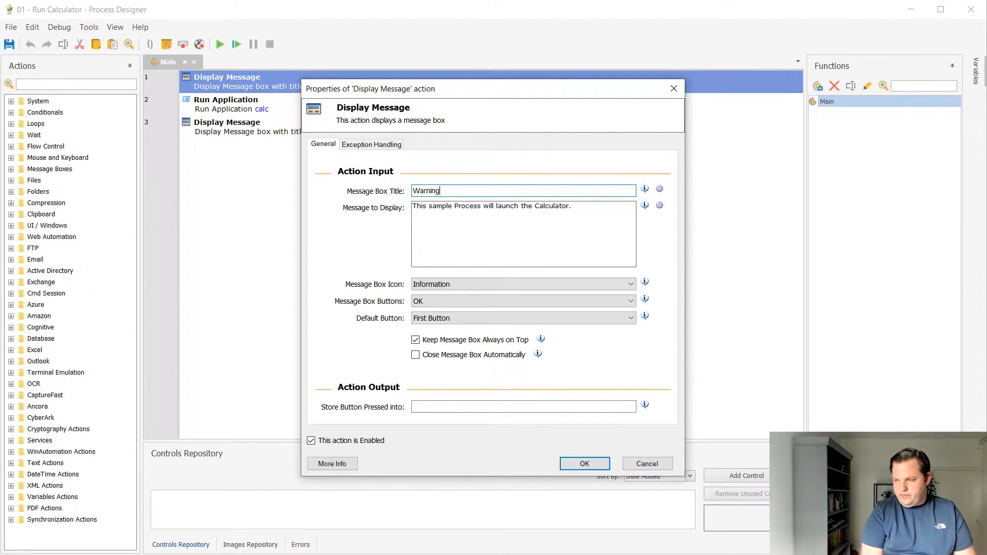
pyautogui.write(': an')
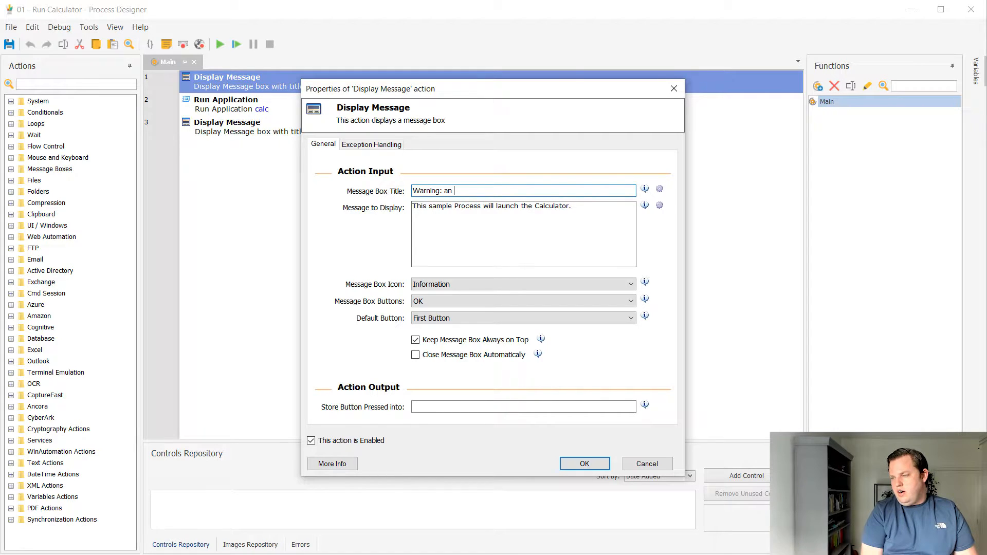
pyautogui.write('RPA script is star')
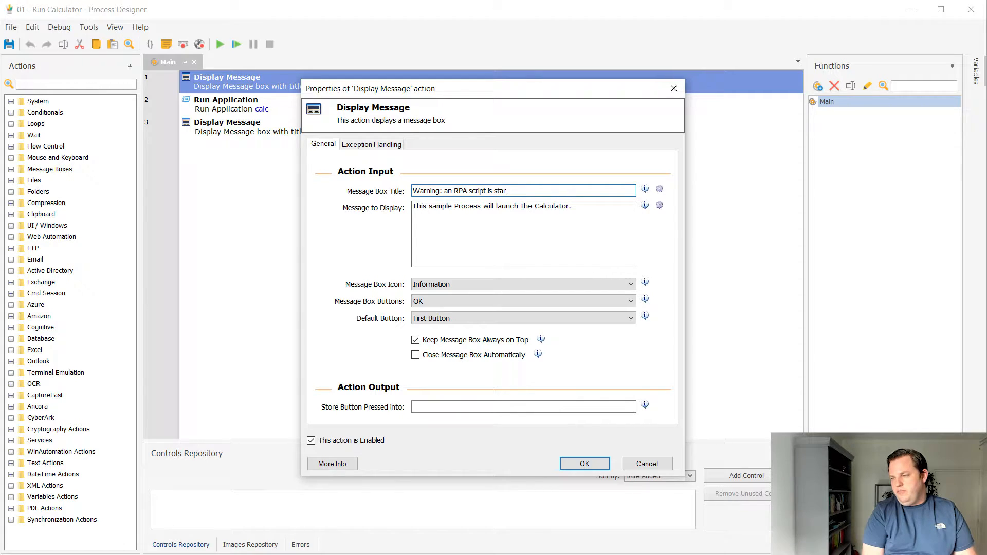
pyautogui.write('ting')
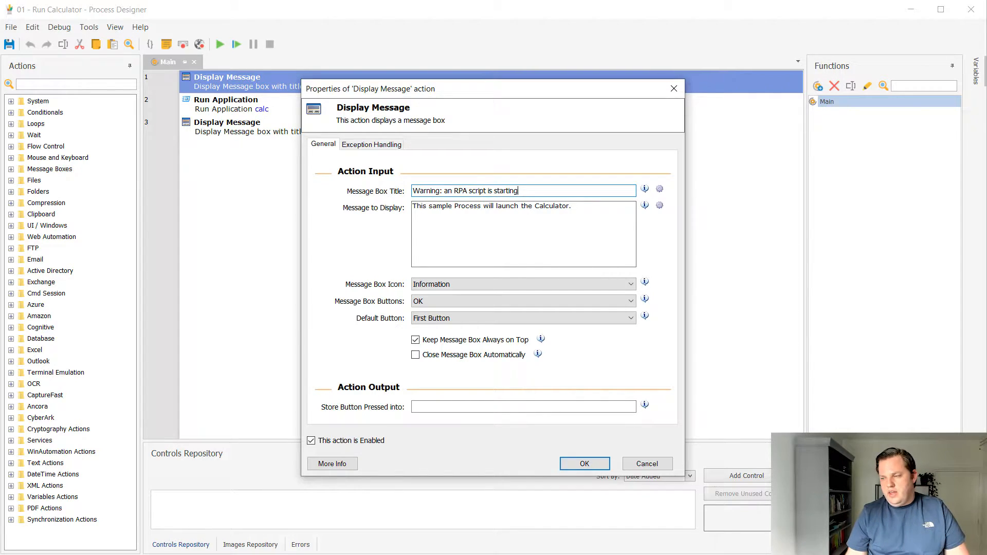
# - Replace the message text with 'Do you want to proceed? Click OK, else click Cancel'
pyautogui.tripleClick(491, 206)
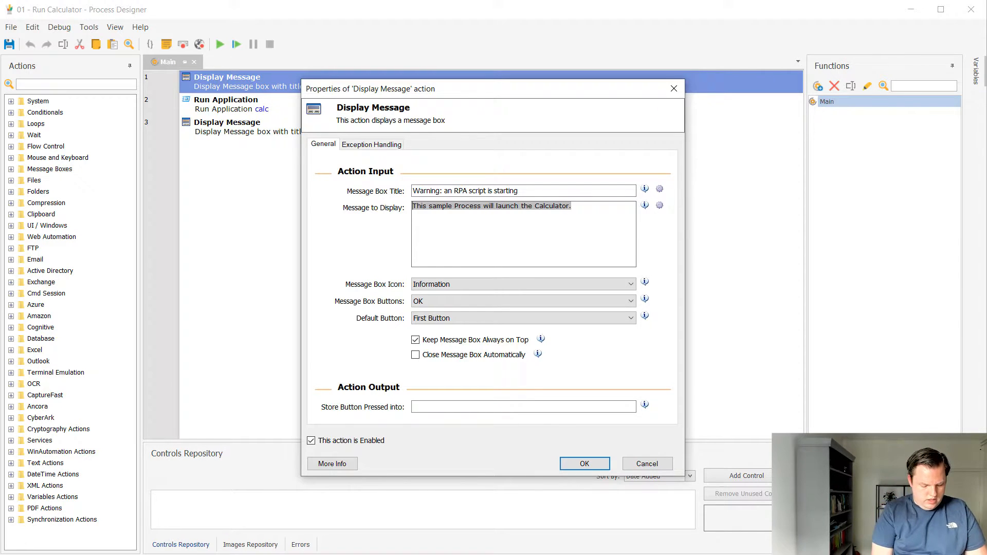
pyautogui.write('Do you')
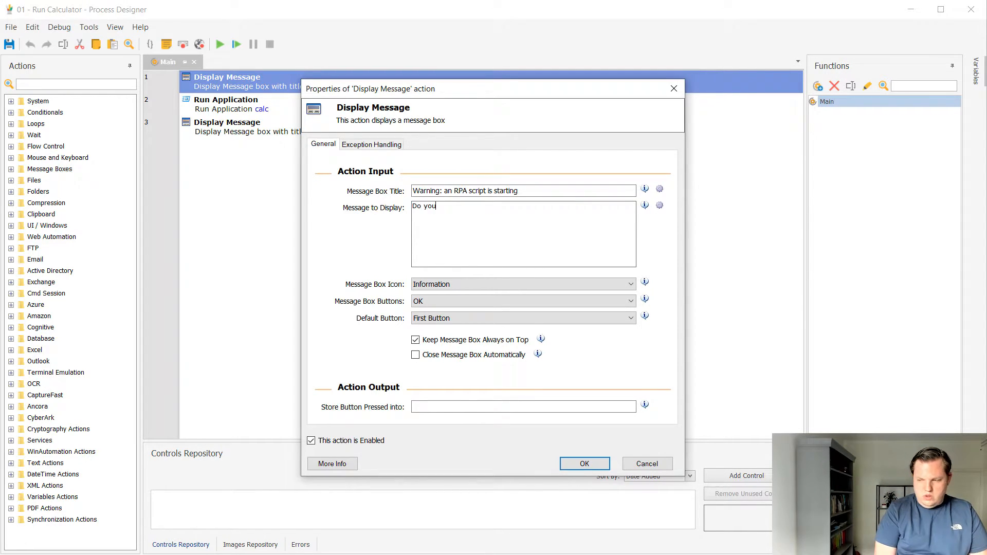
pyautogui.write('want to')
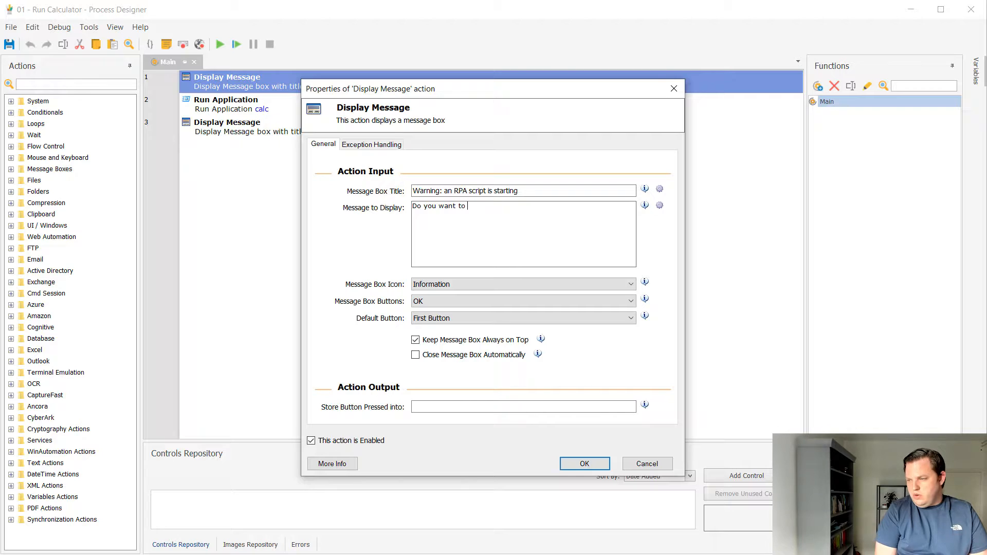
pyautogui.write('proceed? C')
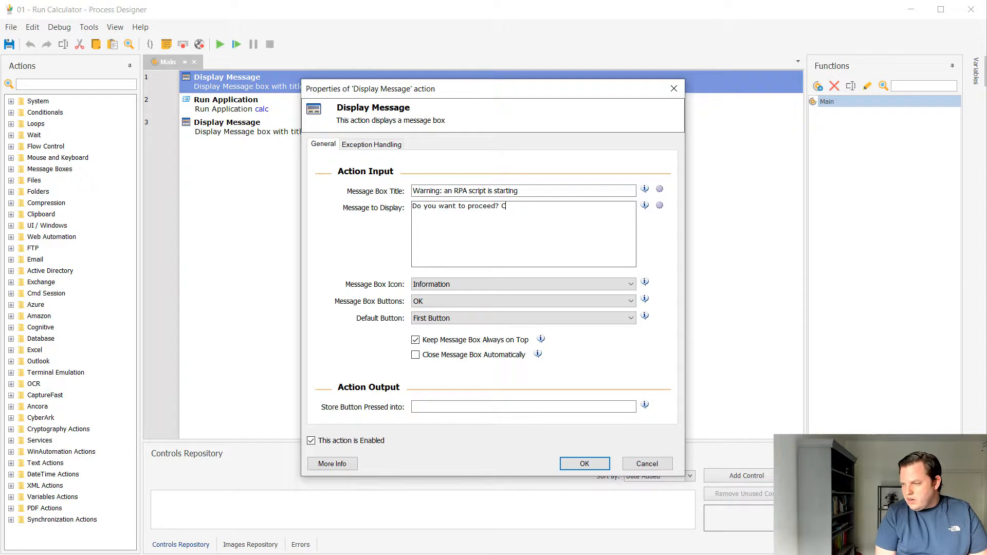
pyautogui.write('lick OK')
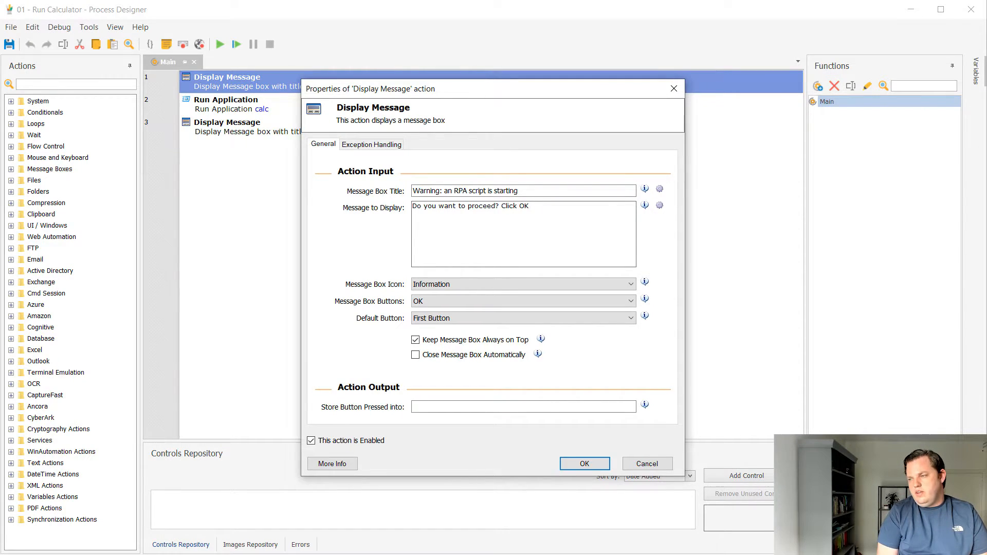
pyautogui.write(', else click Can')
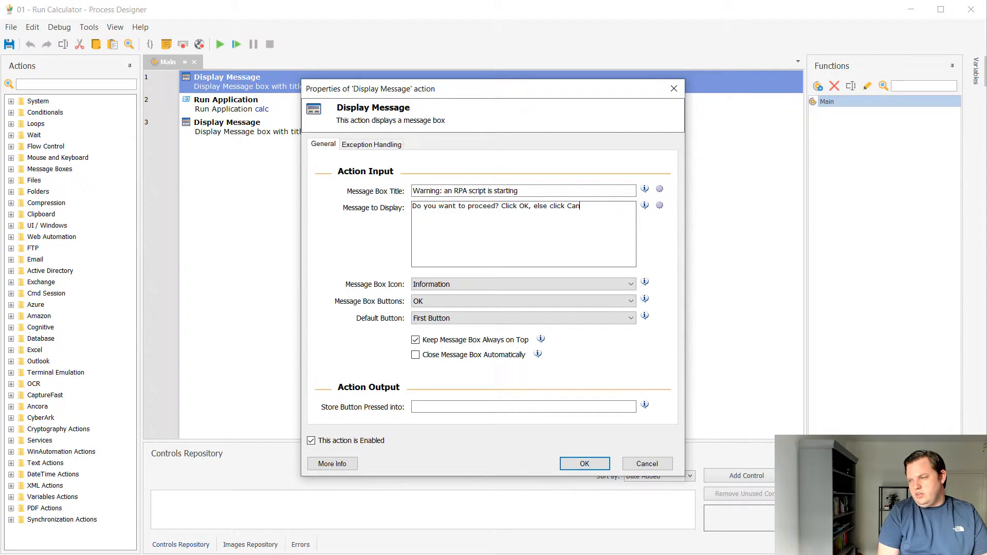
pyautogui.write('cel')
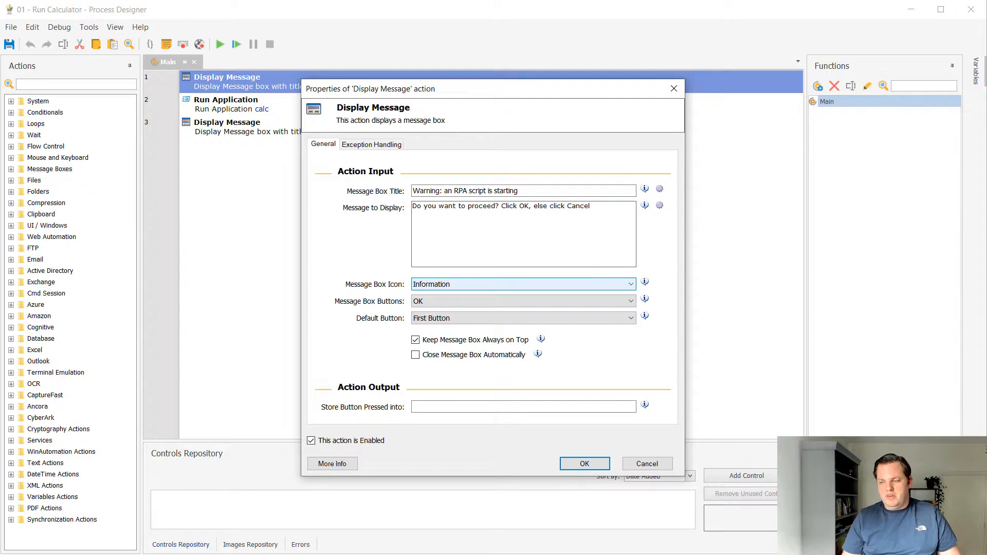
# - Give the prompt a Question icon and OK - Cancel buttons, then edit Store Button Pressed into
pyautogui.click(630, 284)
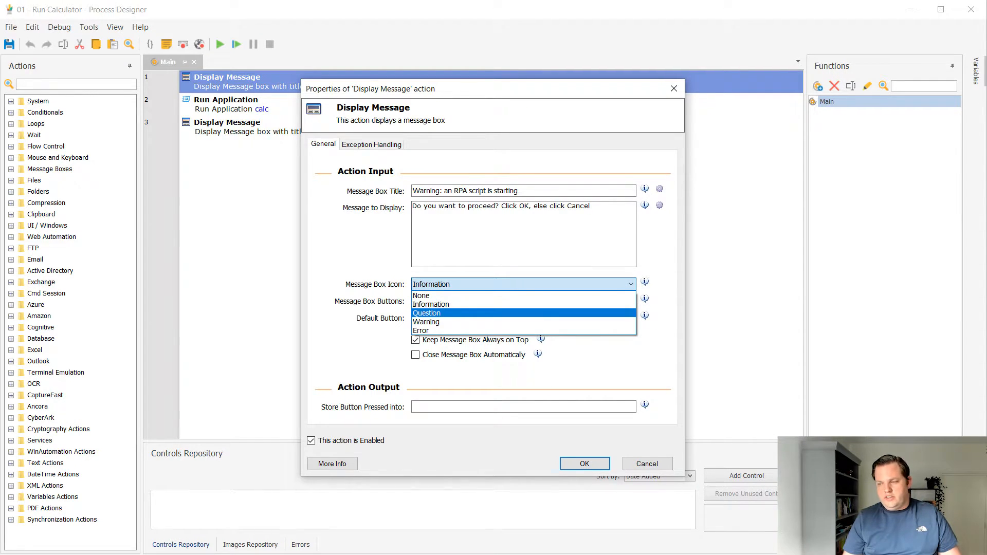
pyautogui.click(427, 312)
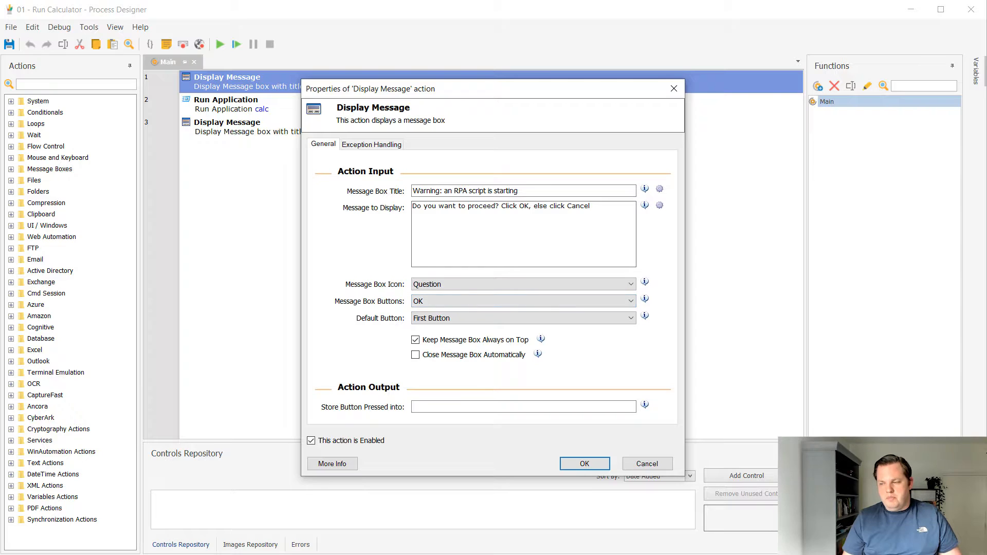
pyautogui.click(629, 302)
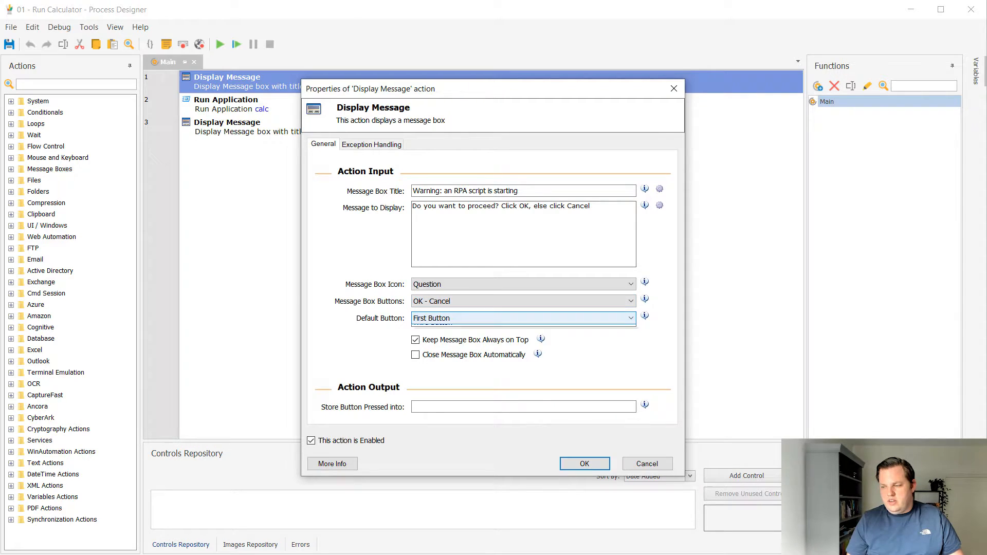
pyautogui.click(631, 318)
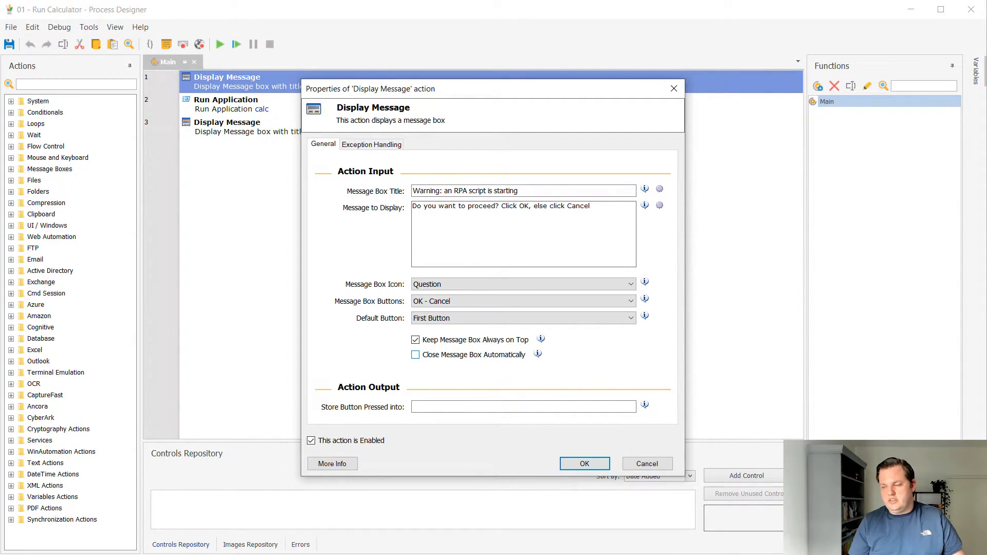
pyautogui.click(523, 406)
pyautogui.write('%Varia%')
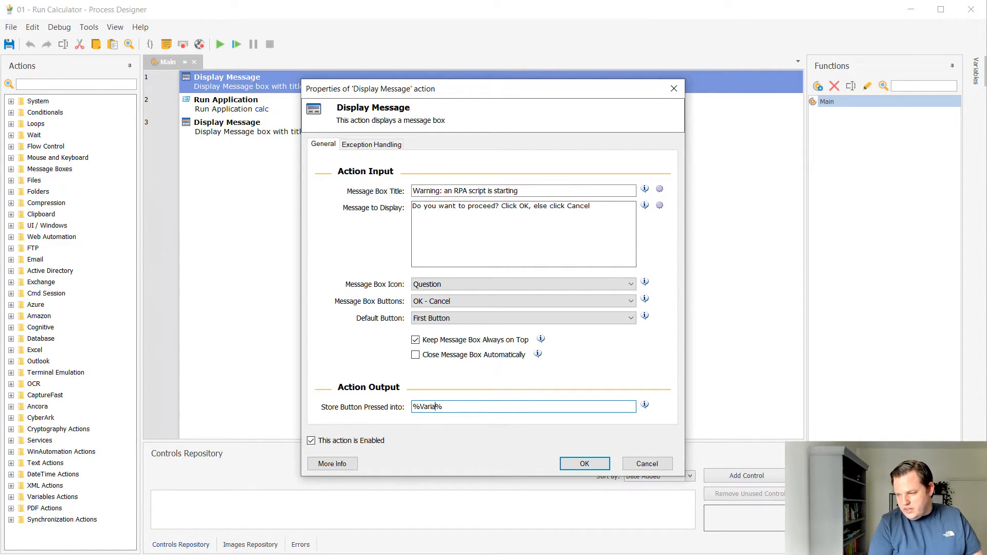
# - Store the pressed button in %Option% and confirm the message properties
pyautogui.press('backspace')
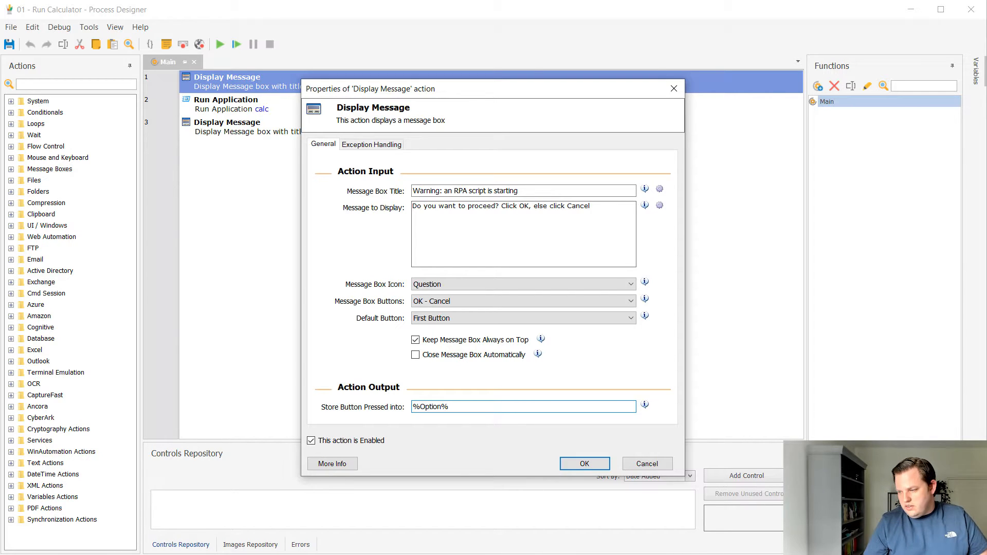
pyautogui.tripleClick(523, 408)
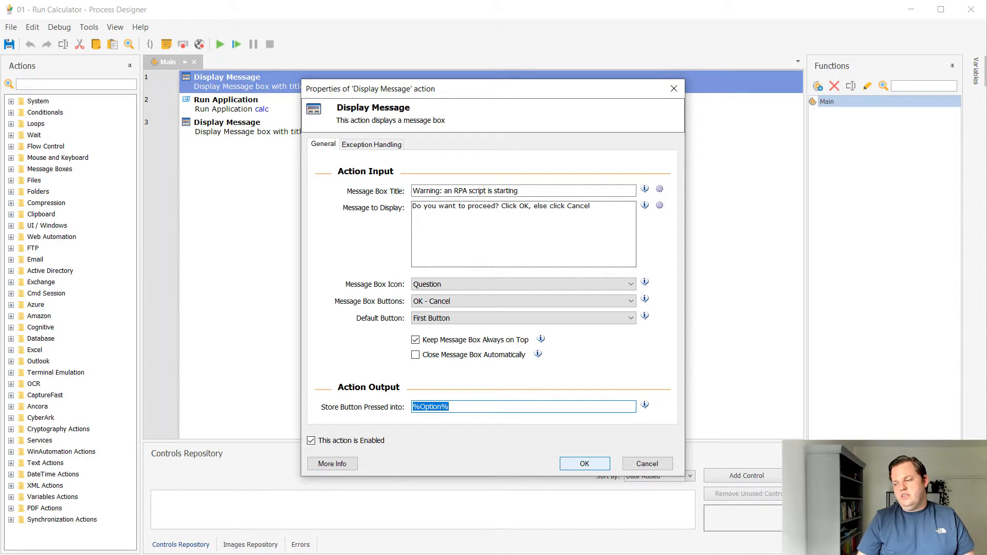
pyautogui.click(583, 464)
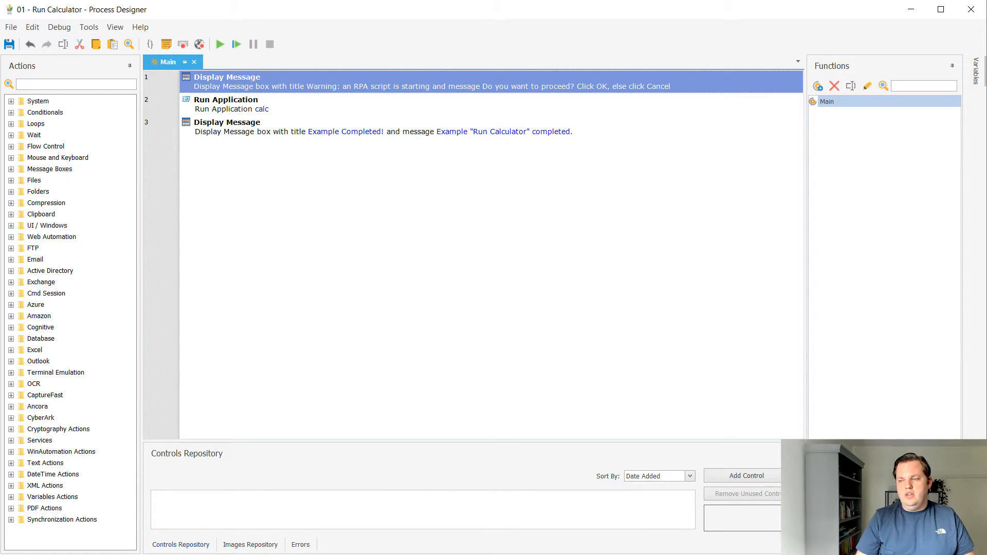
# - Test-run the process: accept the warning prompt, dismiss the completion message, close Calculator
pyautogui.click(220, 44)
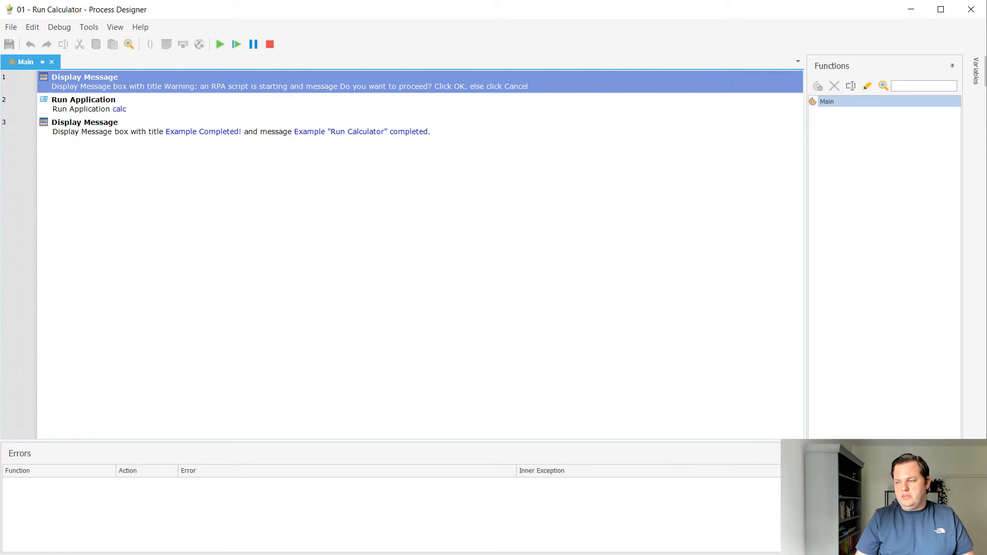
pyautogui.click(219, 45)
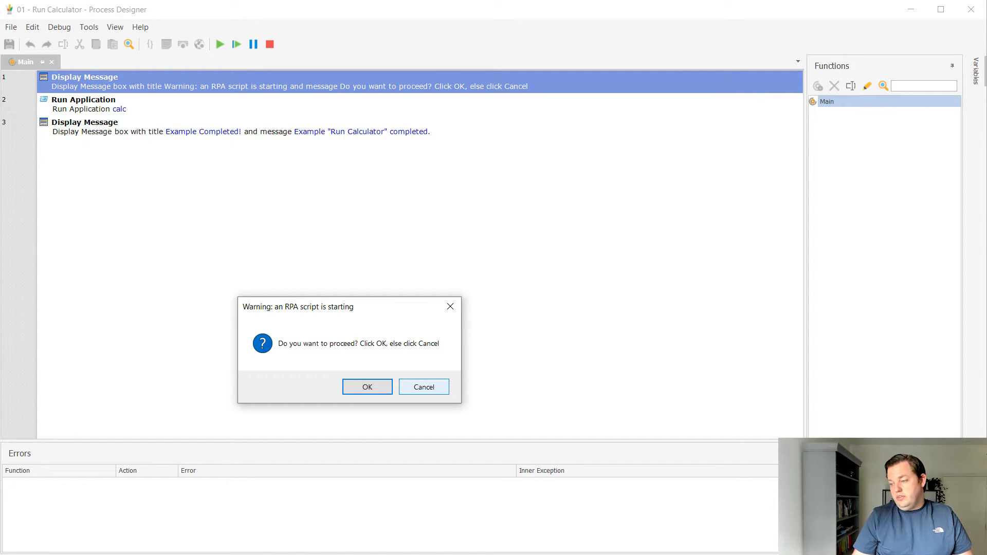
pyautogui.click(367, 387)
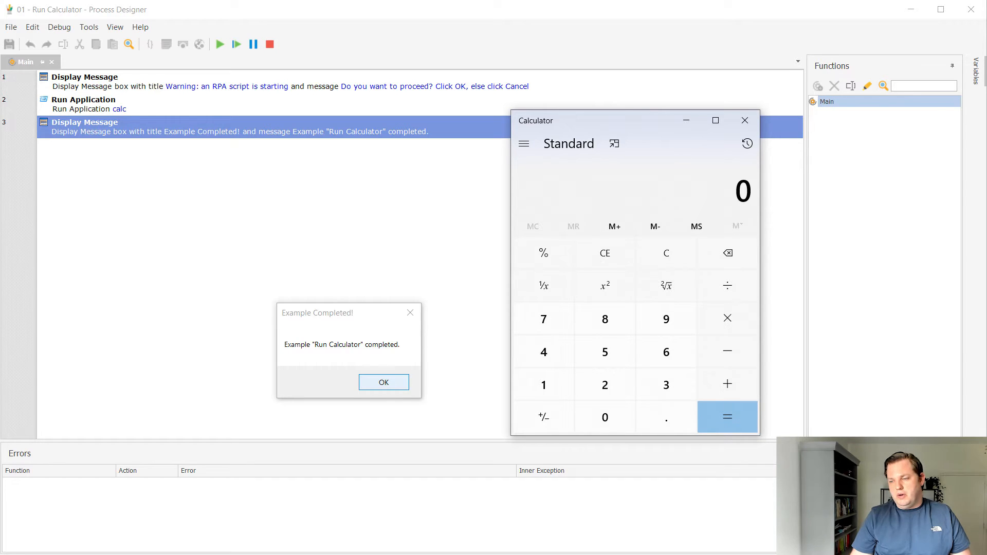
pyautogui.click(383, 382)
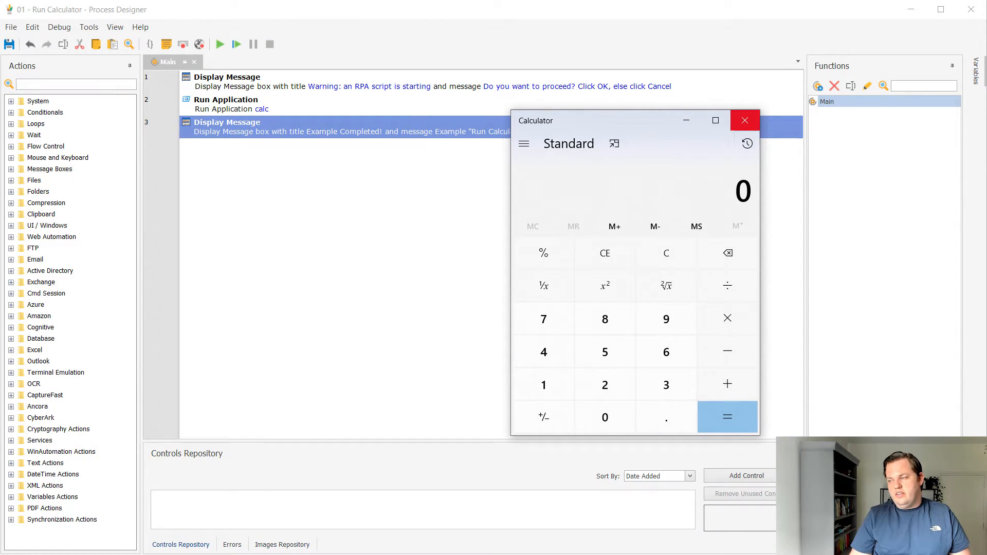
pyautogui.click(745, 121)
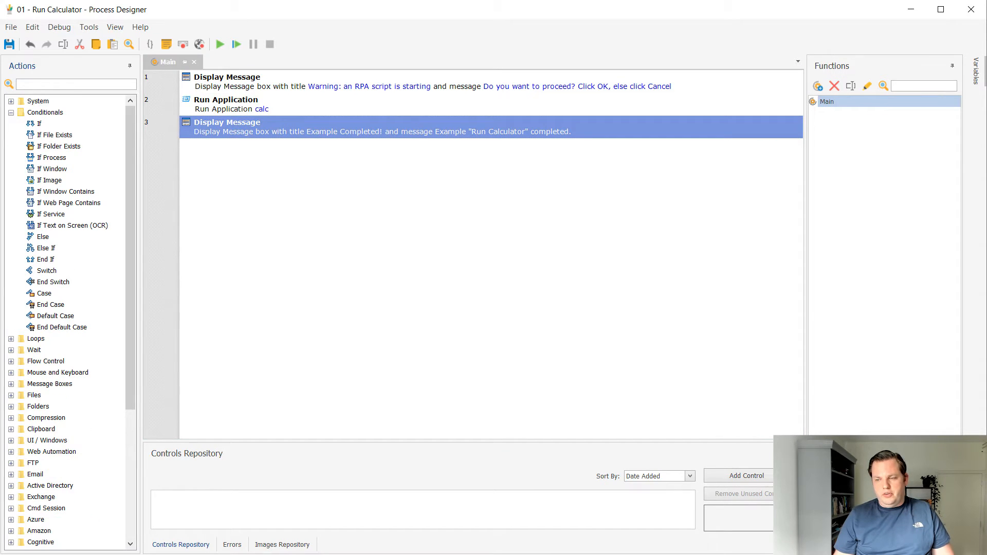
pyautogui.moveTo(55, 316)
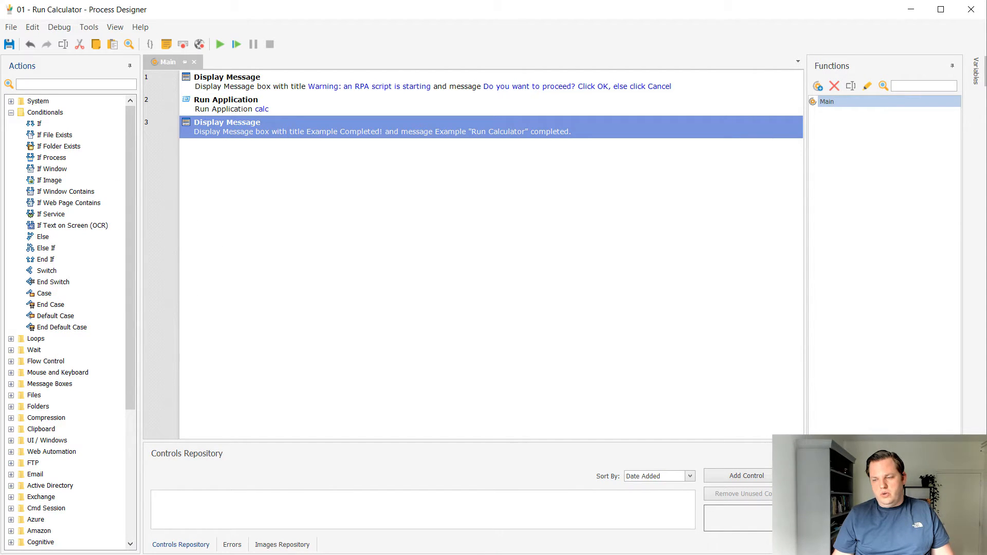
pyautogui.moveTo(39, 123)
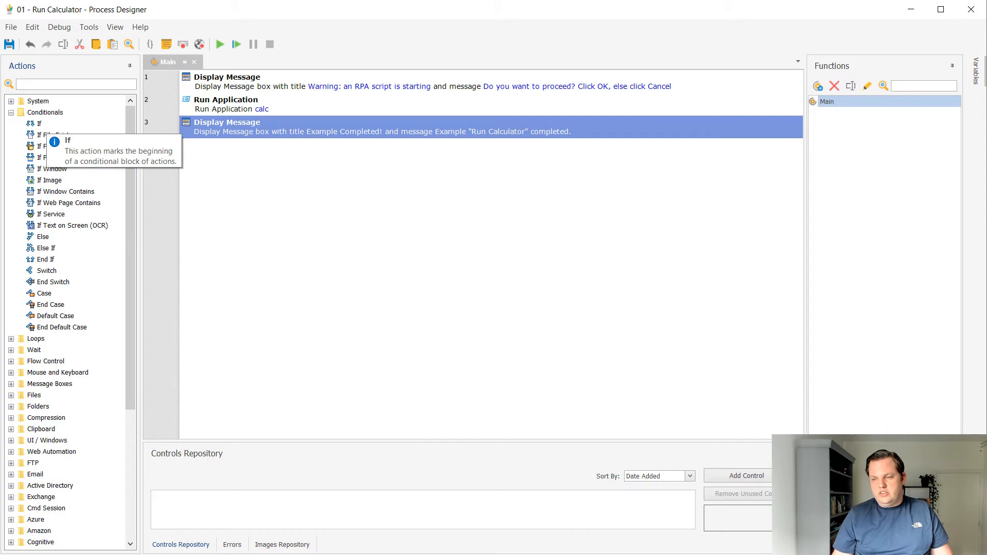
# - Insert an If conditional block after the first Display Message
pyautogui.doubleClick(39, 123)
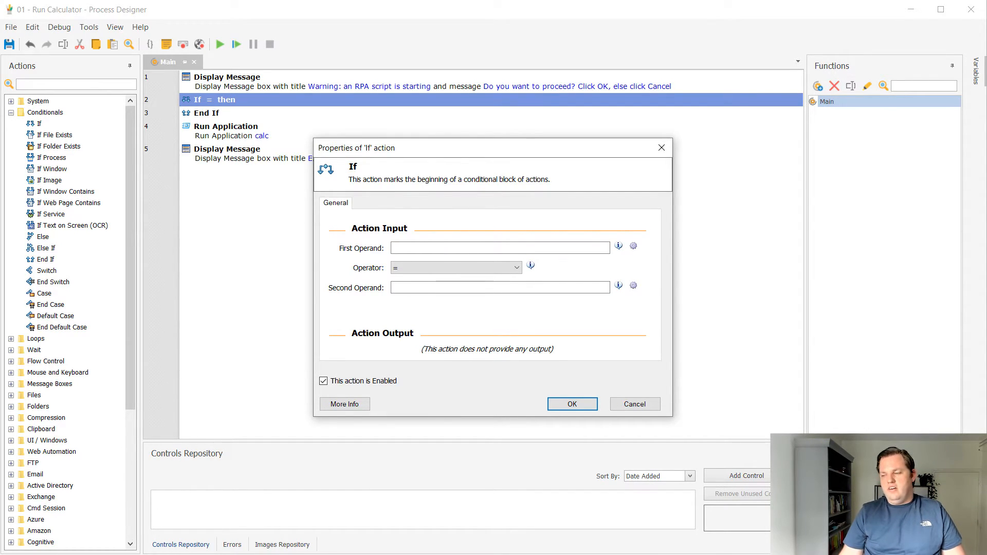
# - Set the If condition to %Option% = OK and confirm it
pyautogui.click(500, 248)
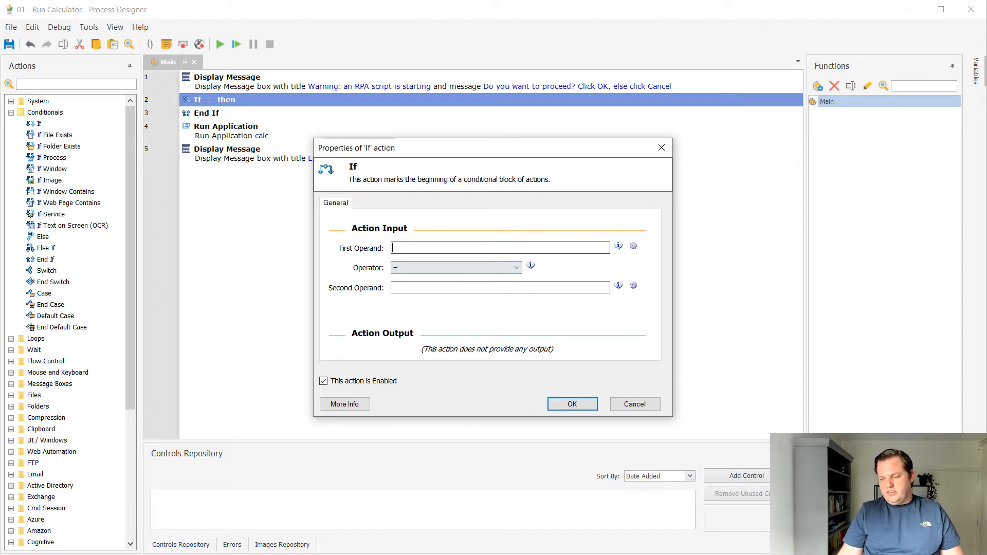
pyautogui.write('%Option%')
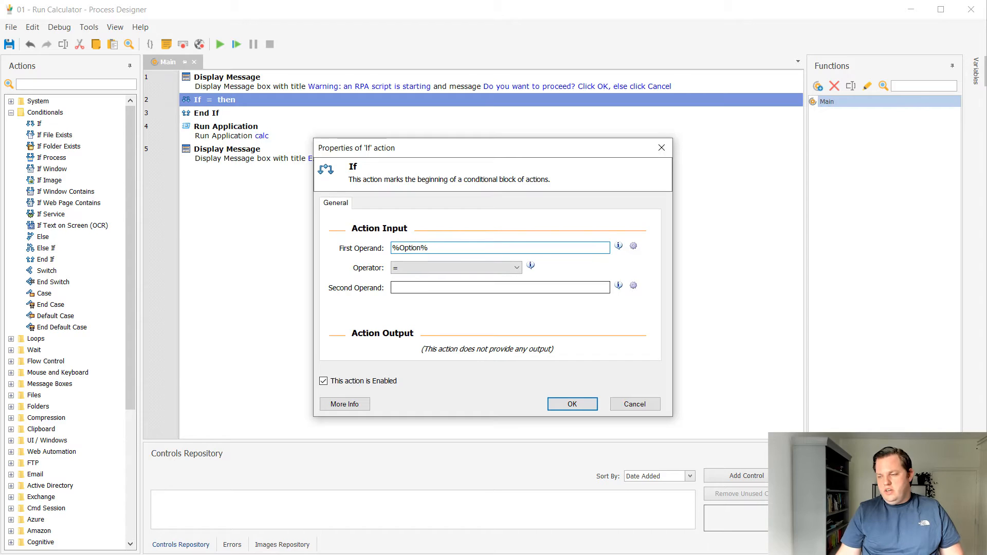
pyautogui.write('OK')
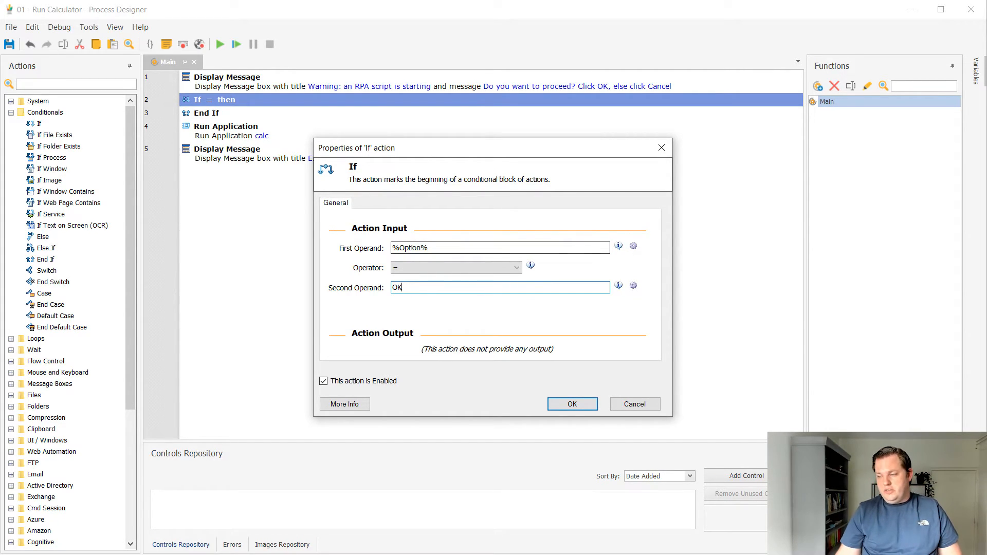
pyautogui.click(572, 404)
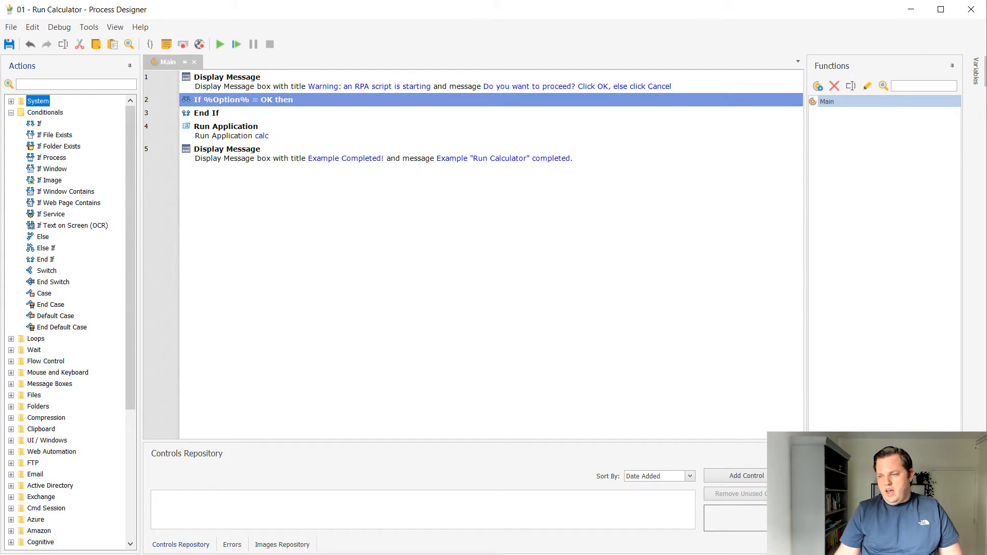
# - Move End If below Run Application and the completion message, then test-run and answer the prompt
pyautogui.click(442, 131)
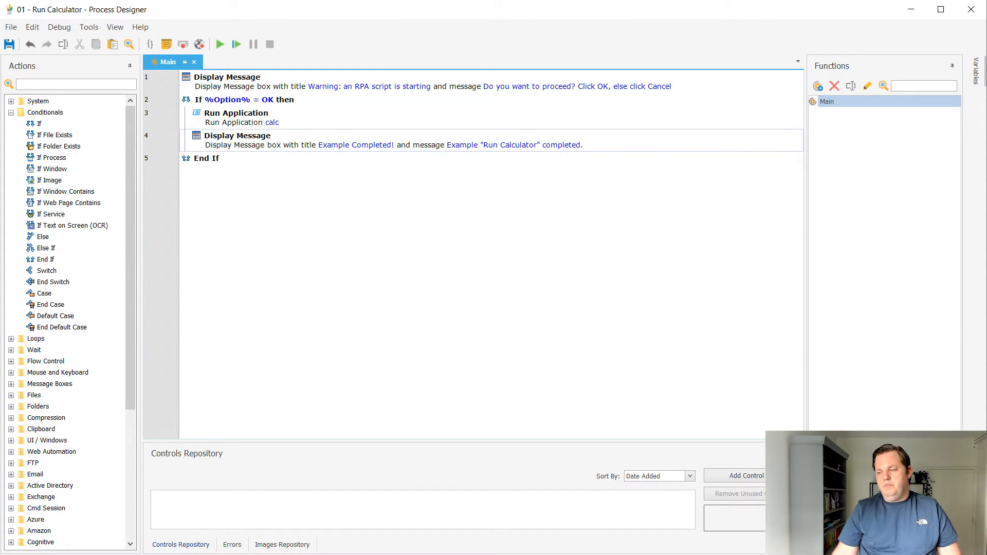
pyautogui.click(220, 44)
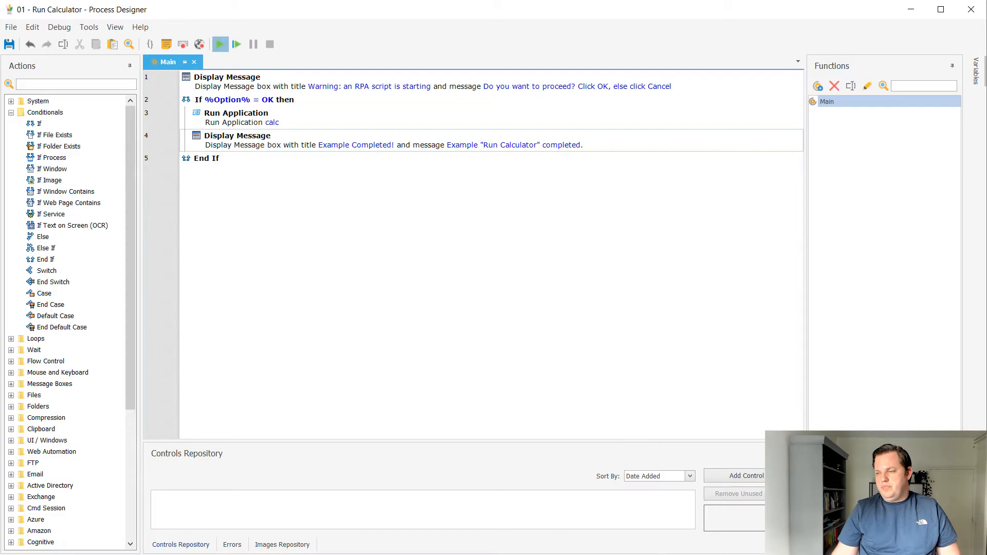
pyautogui.click(220, 44)
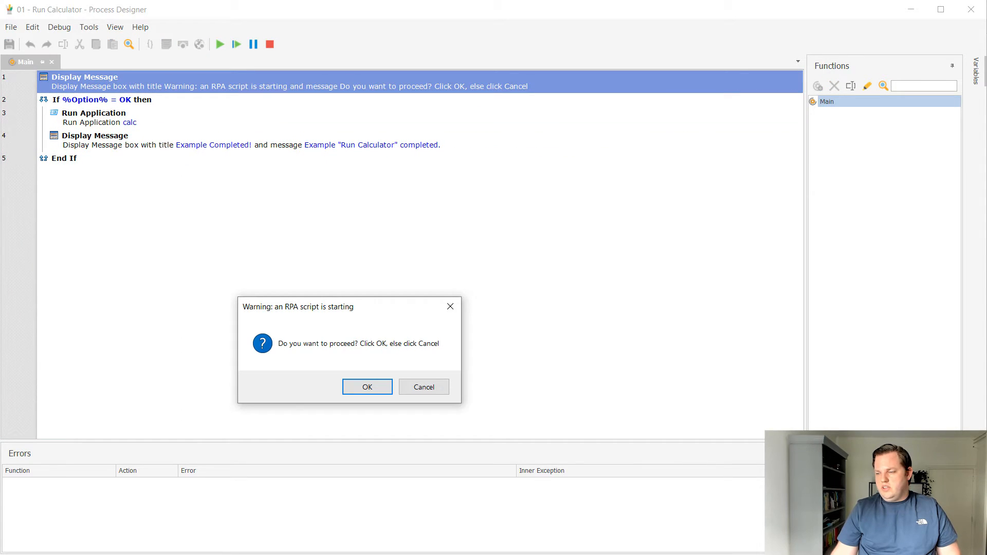
pyautogui.click(367, 387)
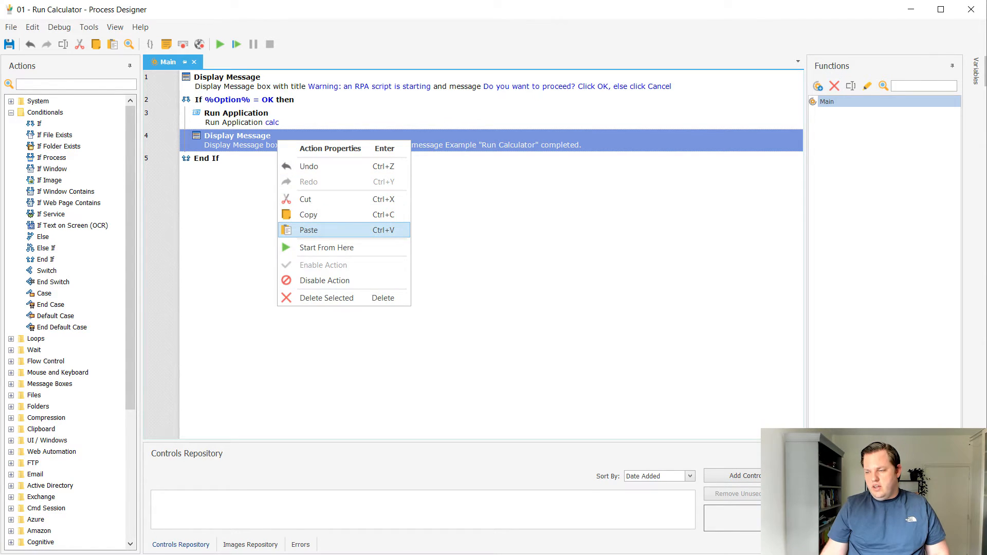
# - Copy the completion Display Message and paste it after End If
pyautogui.click(308, 229)
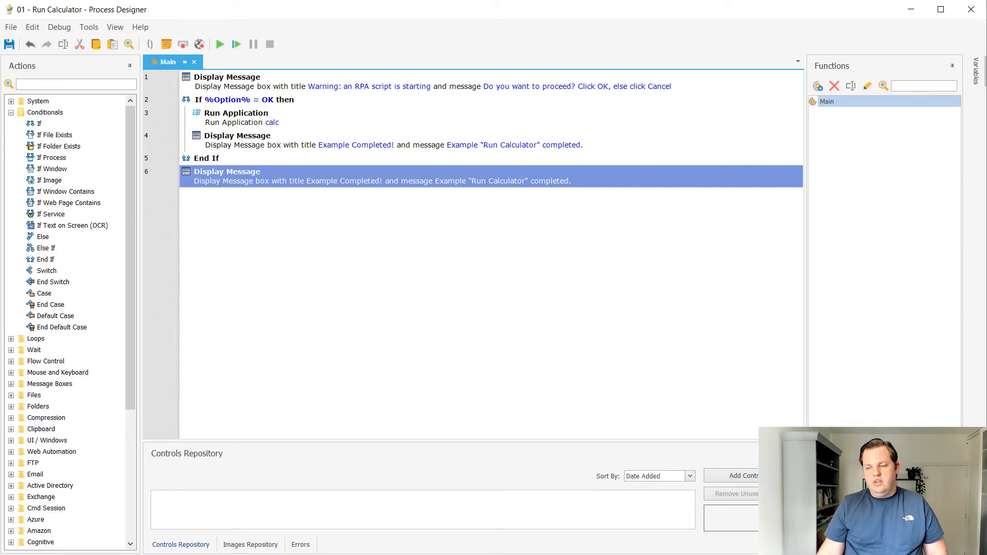
pyautogui.moveTo(47, 248)
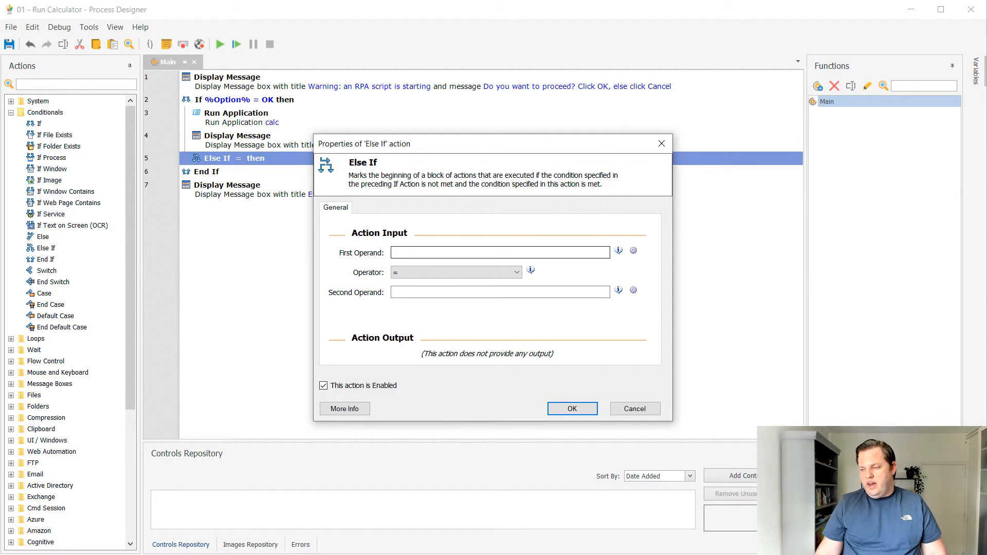
# - Set the Else If first operand to %Option%, second operand to Cancel, and confirm
pyautogui.write('%Op%')
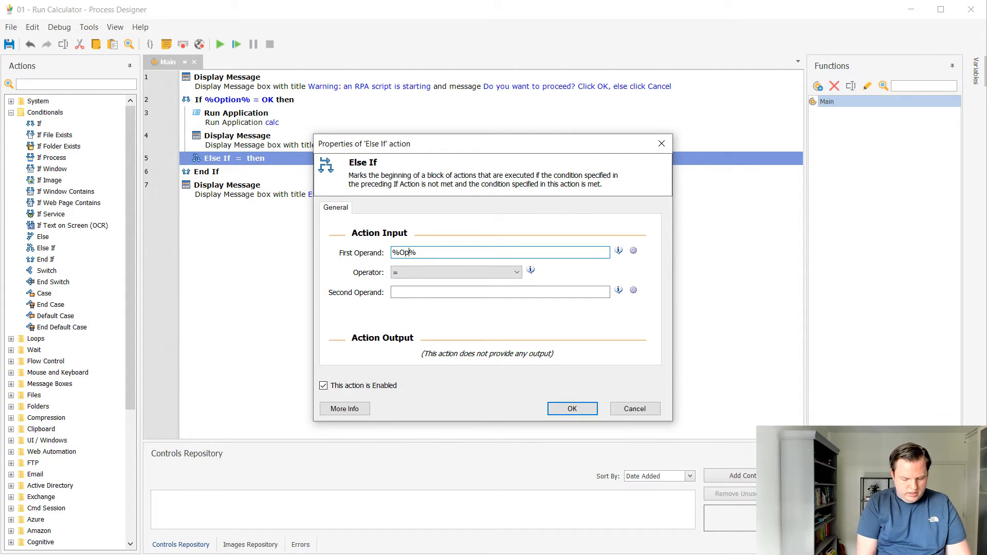
pyautogui.write('tion')
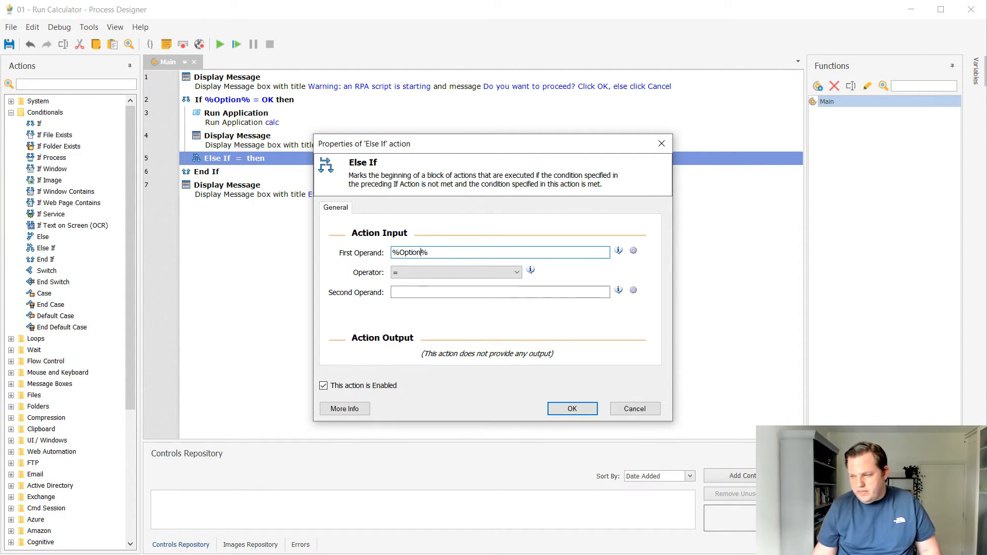
pyautogui.click(500, 291)
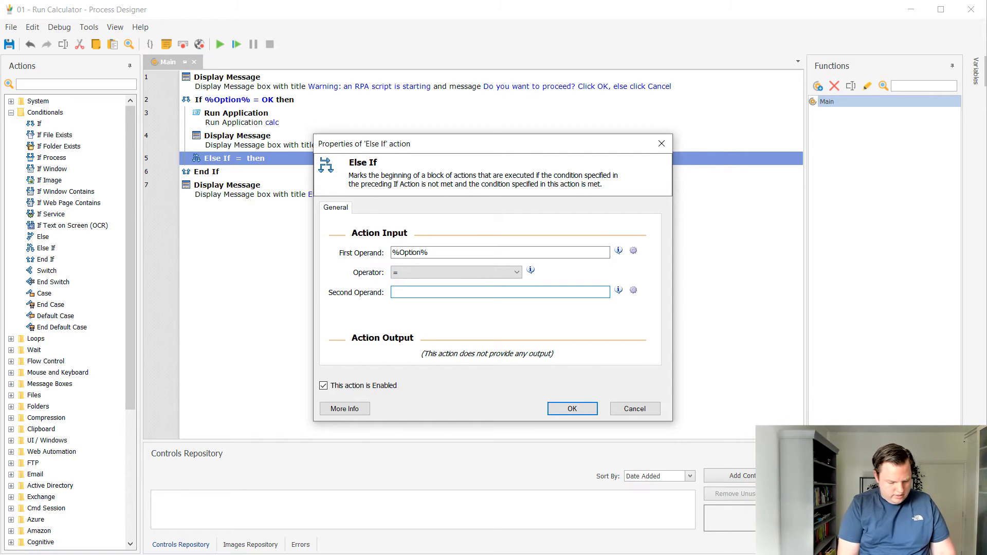
pyautogui.write('Cancel')
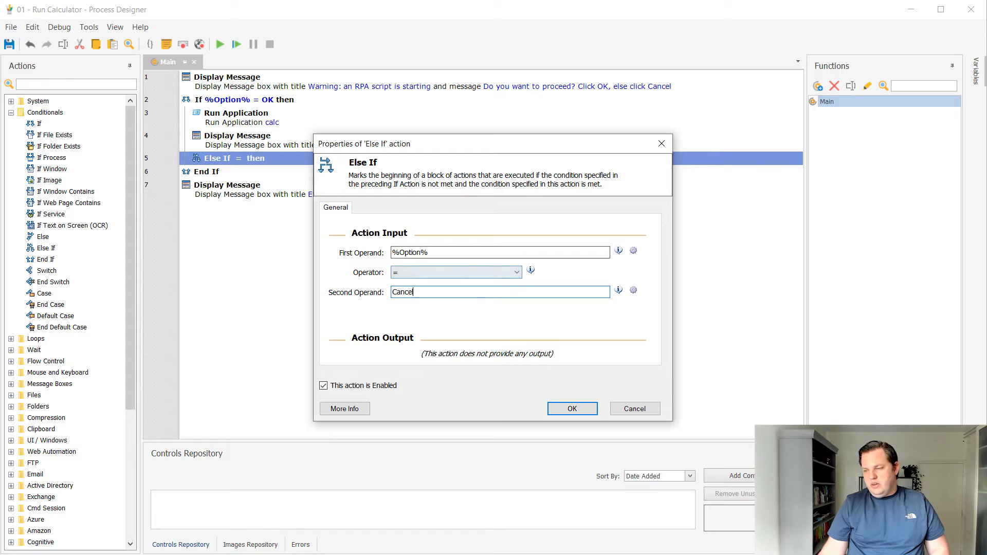
pyautogui.click(571, 408)
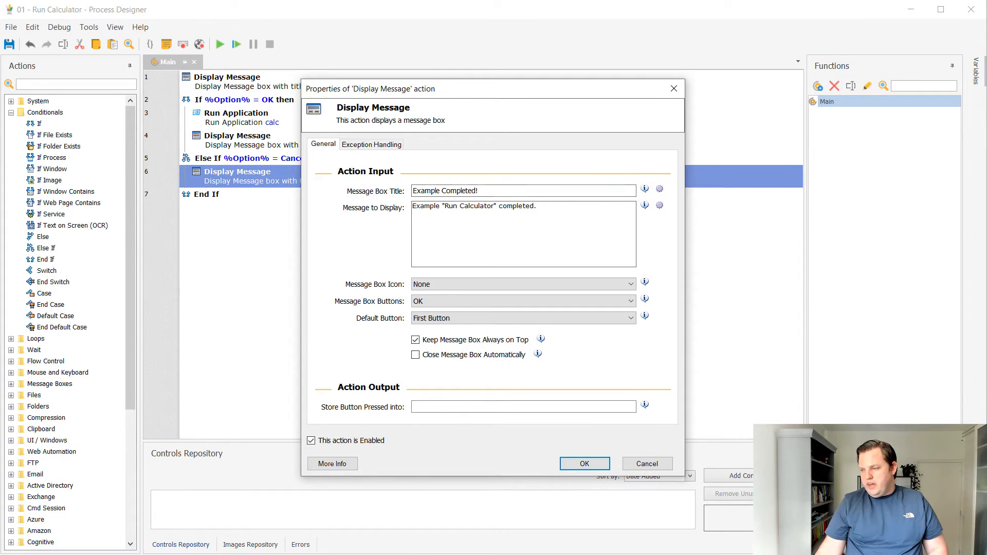
# - Retitle the message 'RPA script canceled' reading 'The RPA script has been canceled'
pyautogui.tripleClick(523, 191)
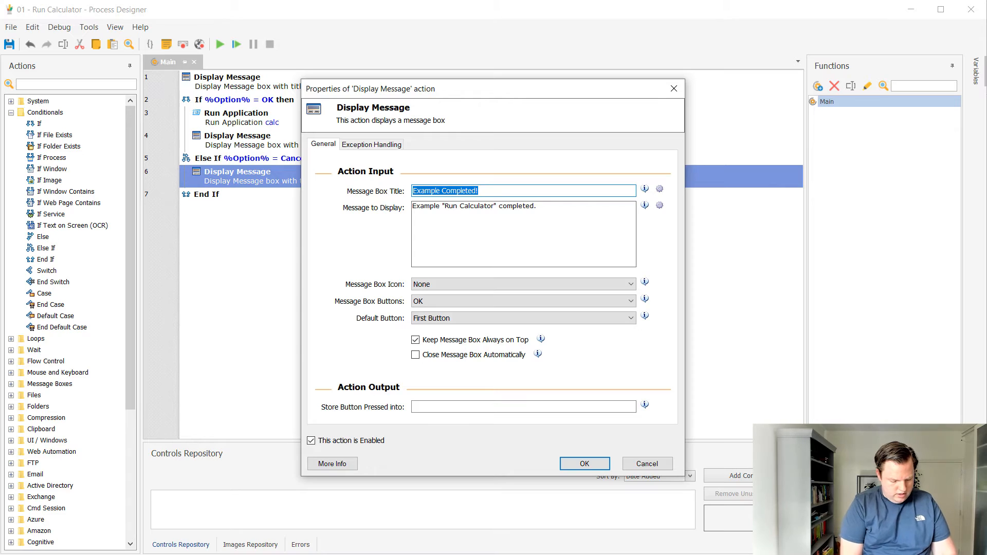
pyautogui.write('RPA')
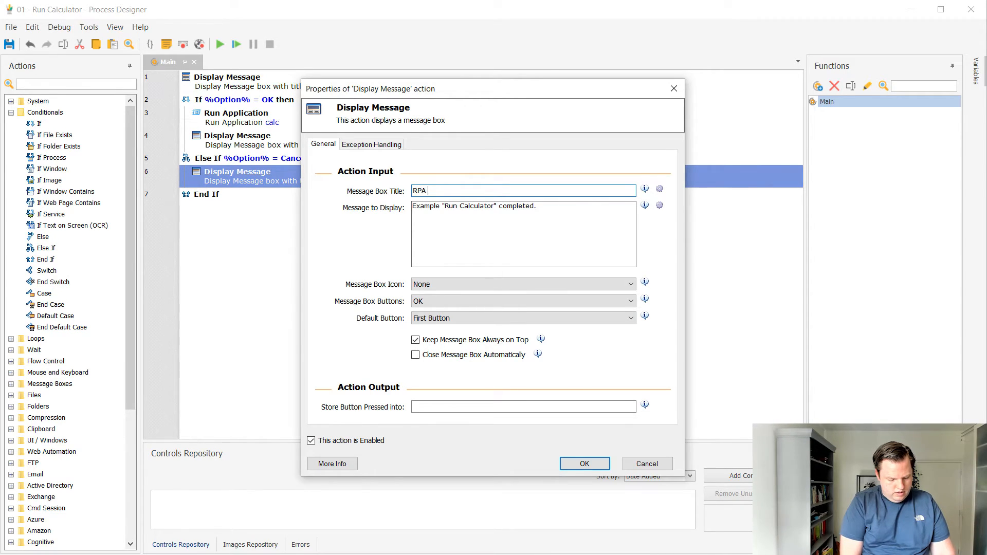
pyautogui.write('script canceled')
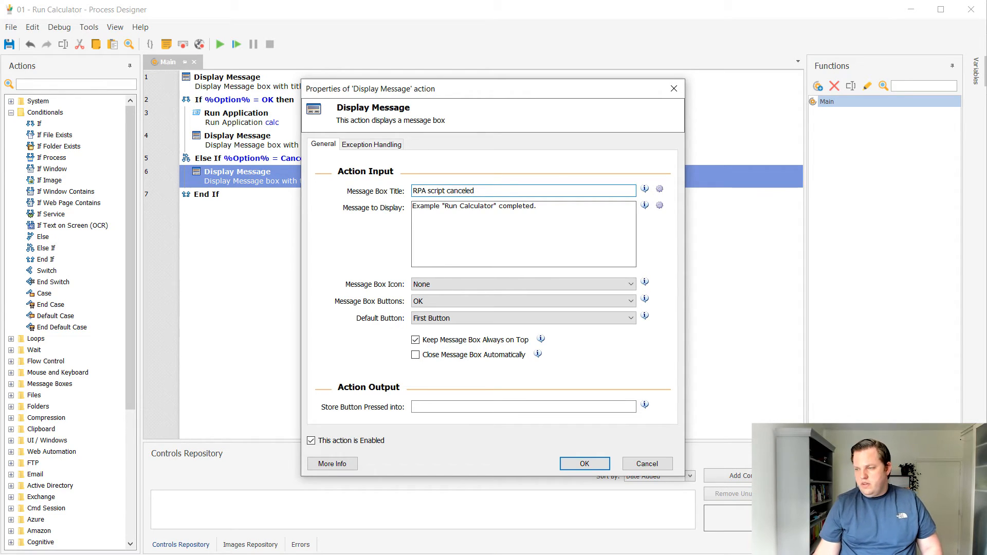
pyautogui.tripleClick(474, 206)
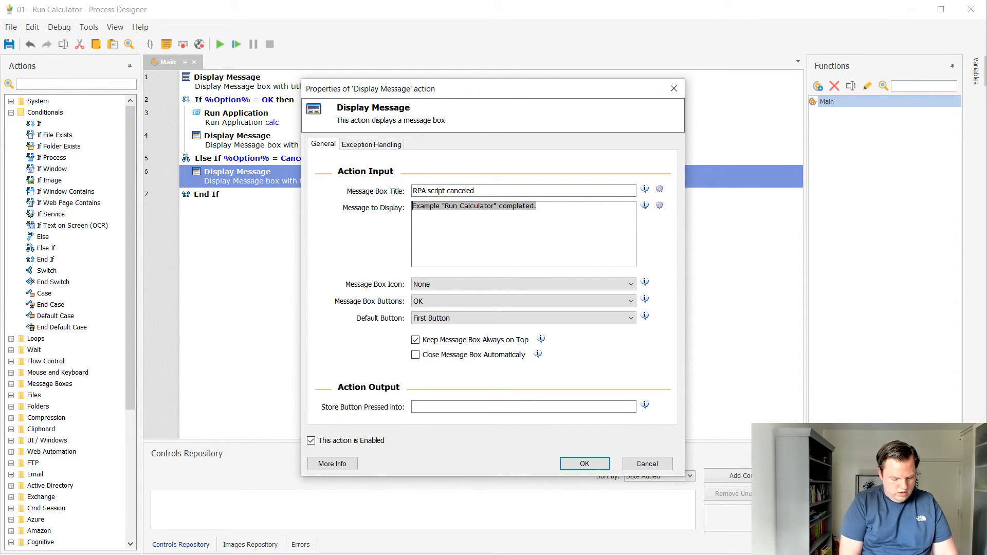
pyautogui.write('The RPA script has b')
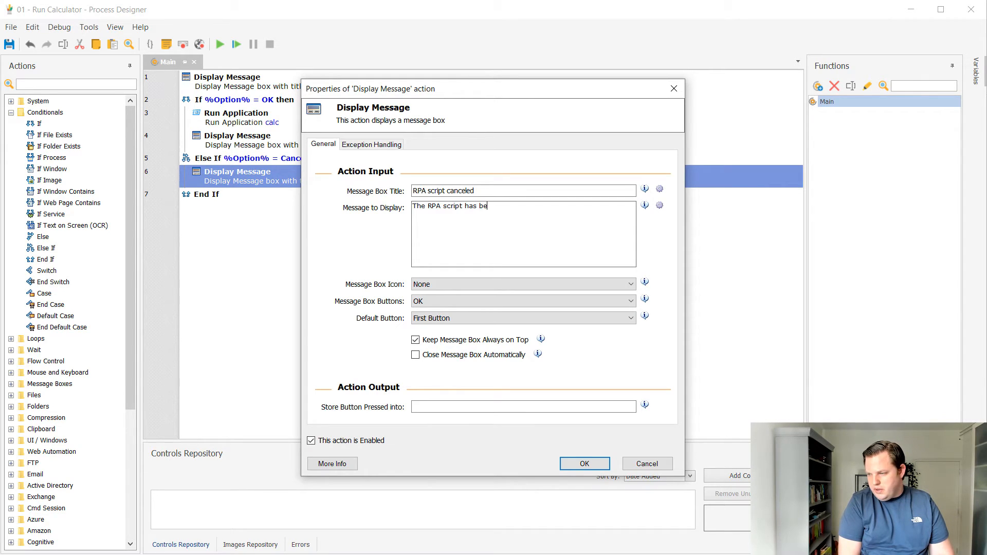
pyautogui.write('en canceled')
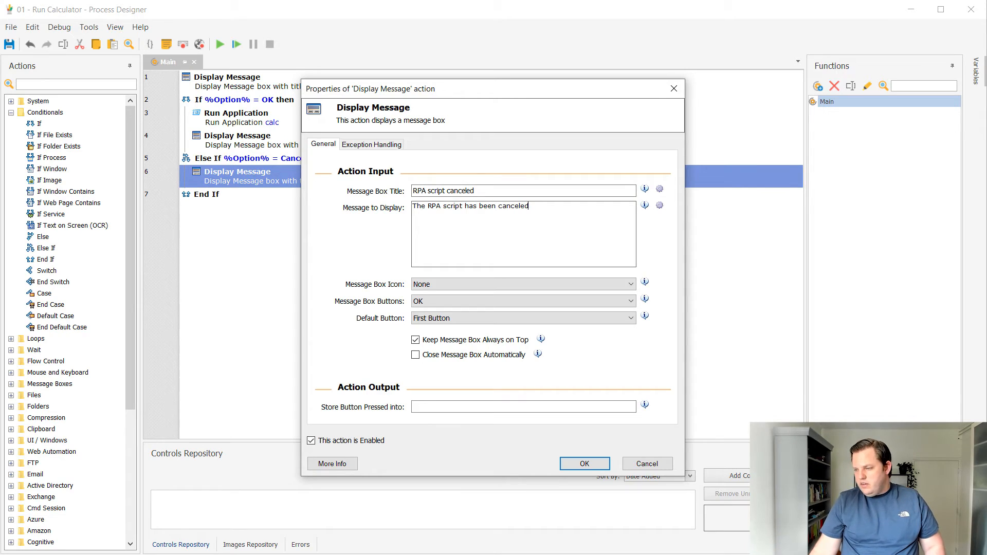
# - Give the cancellation message an Information icon and save it
pyautogui.click(523, 283)
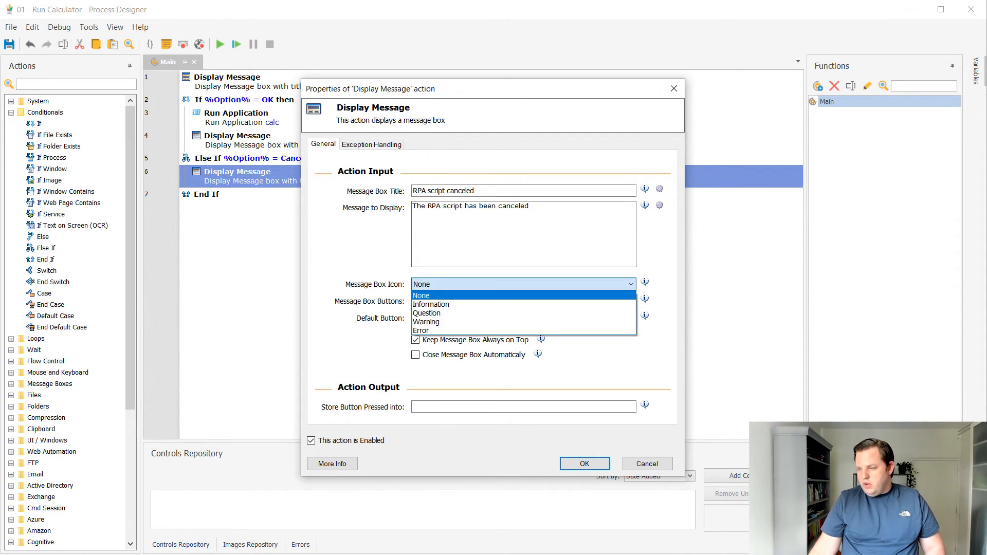
pyautogui.click(431, 305)
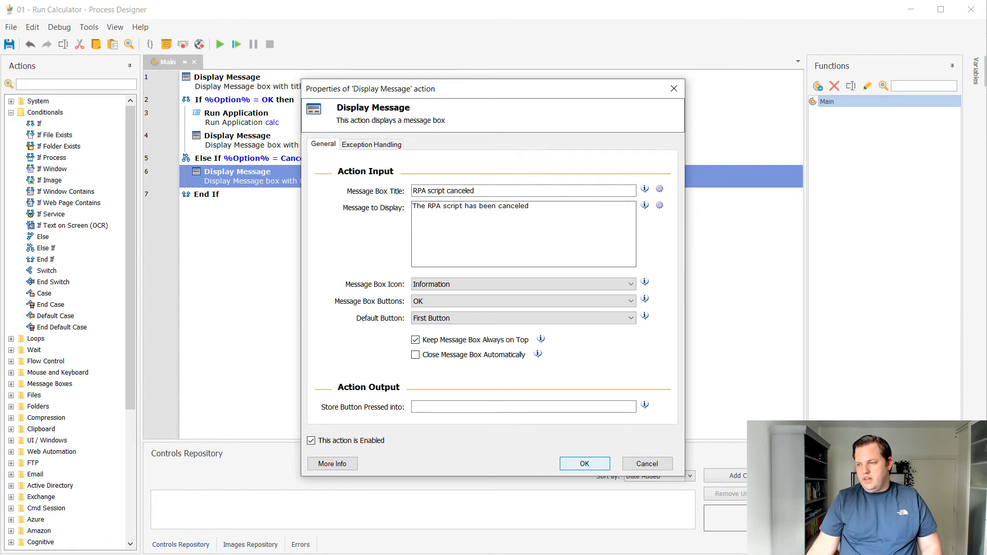
pyautogui.click(583, 464)
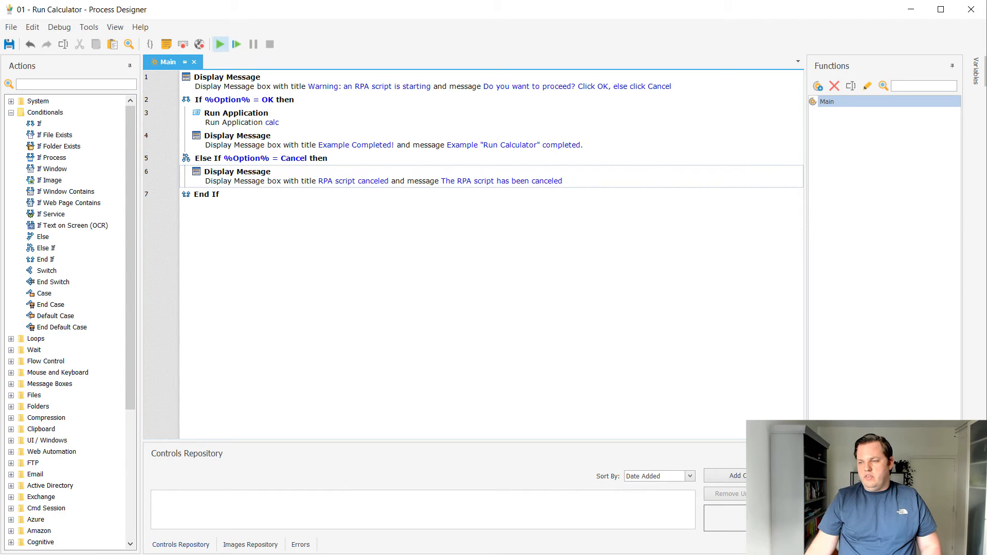
# - Run the process, choose Cancel, and dismiss the cancellation notice
pyautogui.click(219, 45)
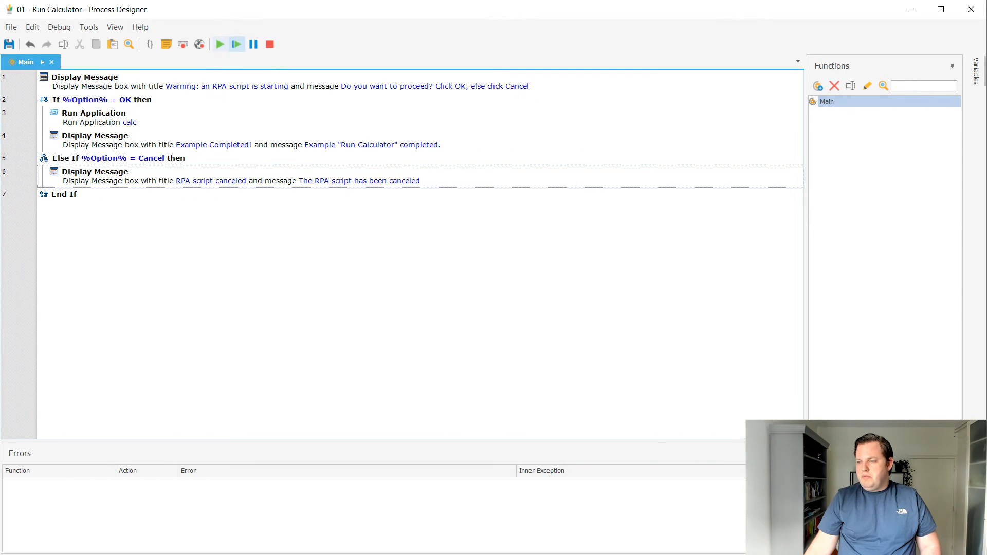
pyautogui.click(219, 44)
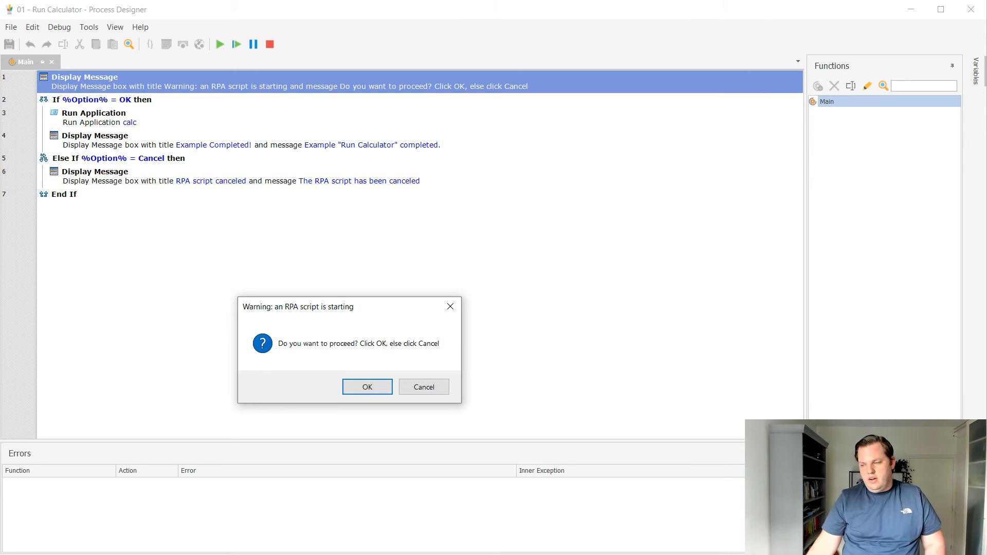
pyautogui.click(423, 387)
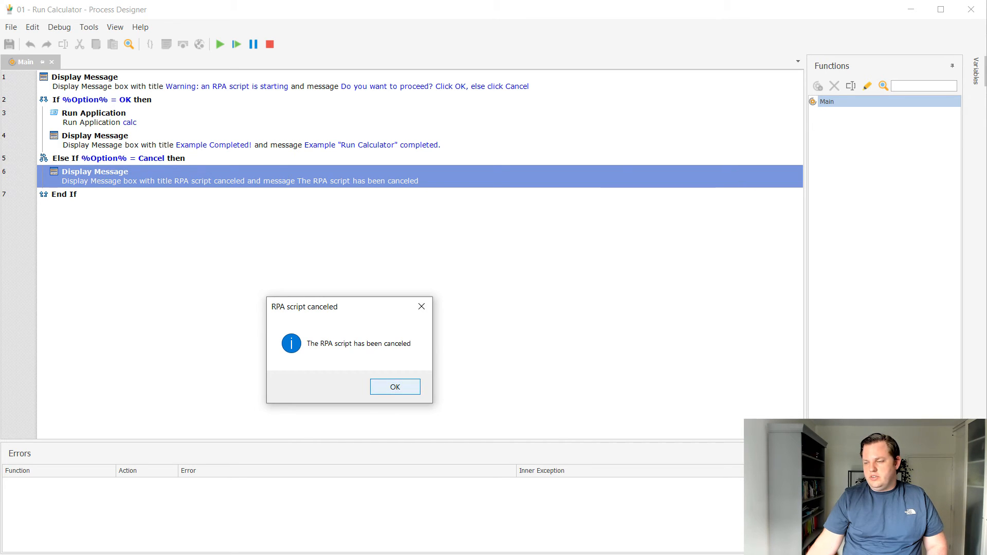
pyautogui.click(395, 386)
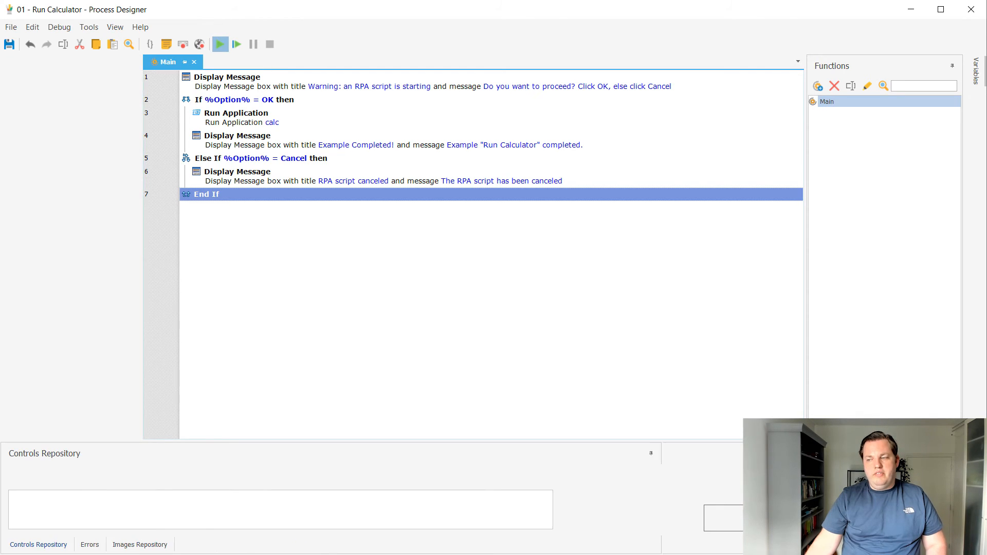
# - Run again choosing OK, close the launched Calculator and dismiss the completion message
pyautogui.click(221, 44)
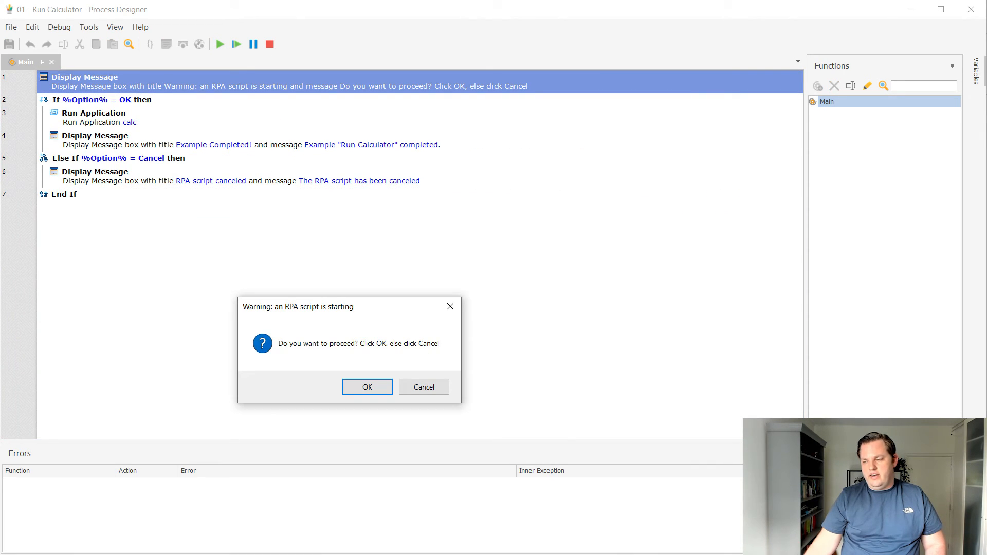
pyautogui.click(367, 386)
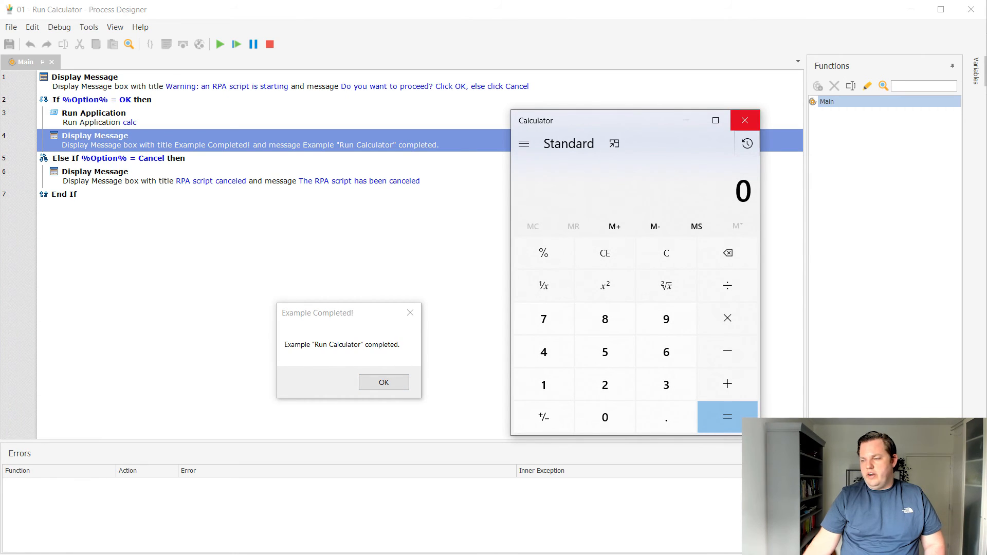
pyautogui.click(745, 120)
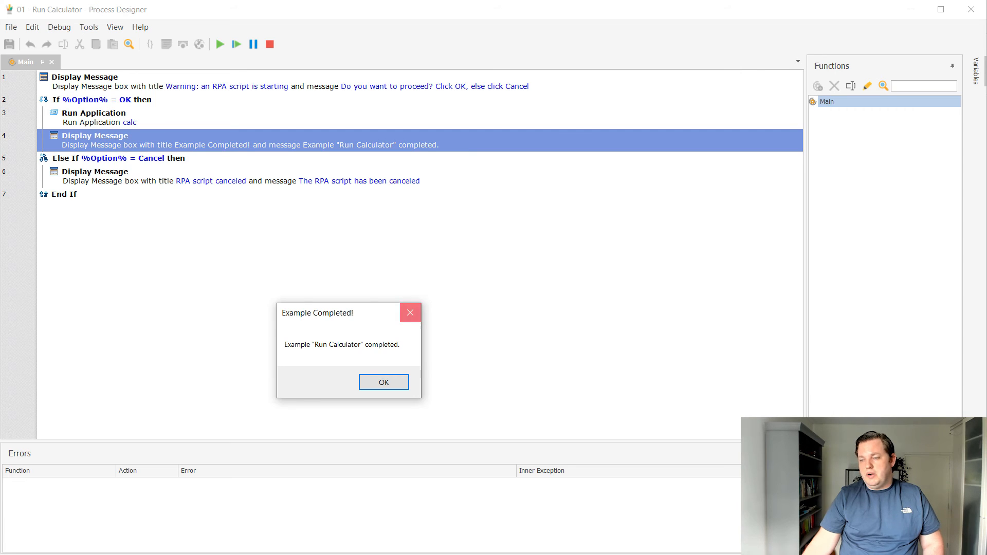
pyautogui.click(383, 383)
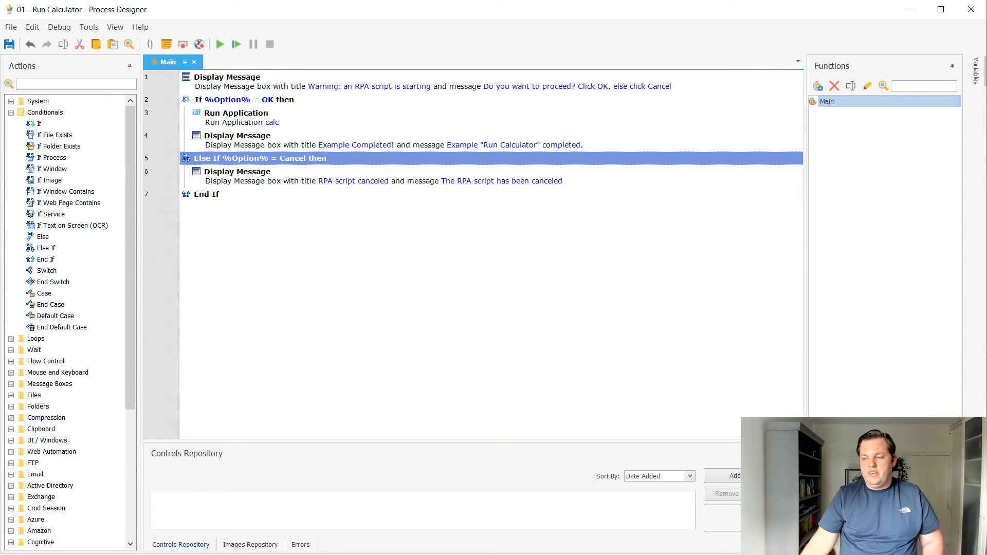